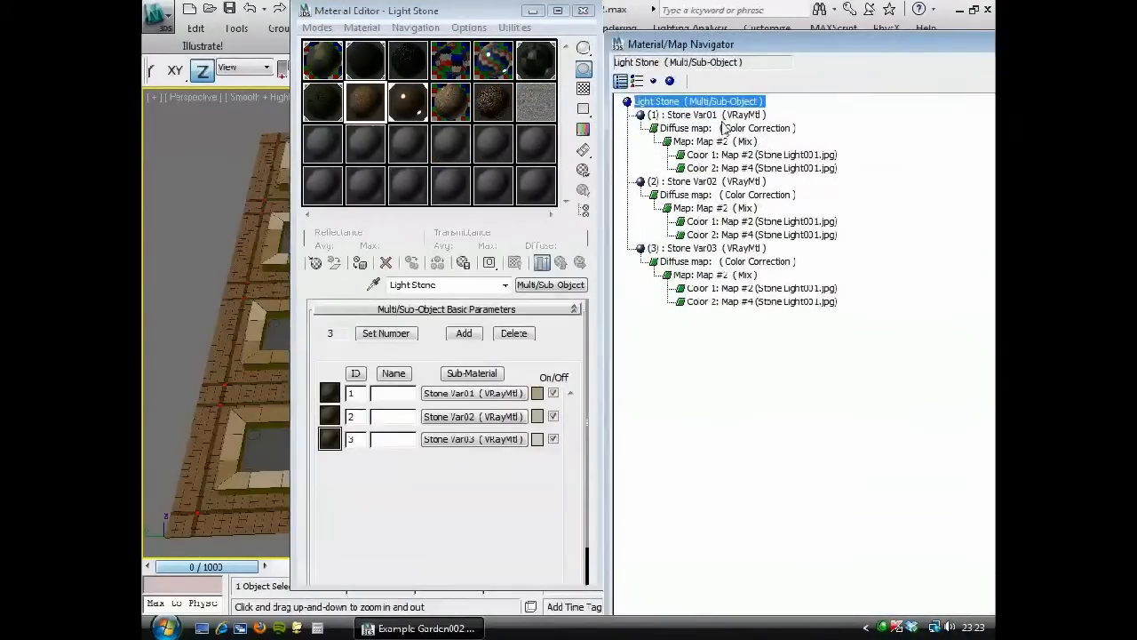
Step: Review each Light Stone variation's Color Correction map and nudge Stone Var01's saturation slider
click(728, 128)
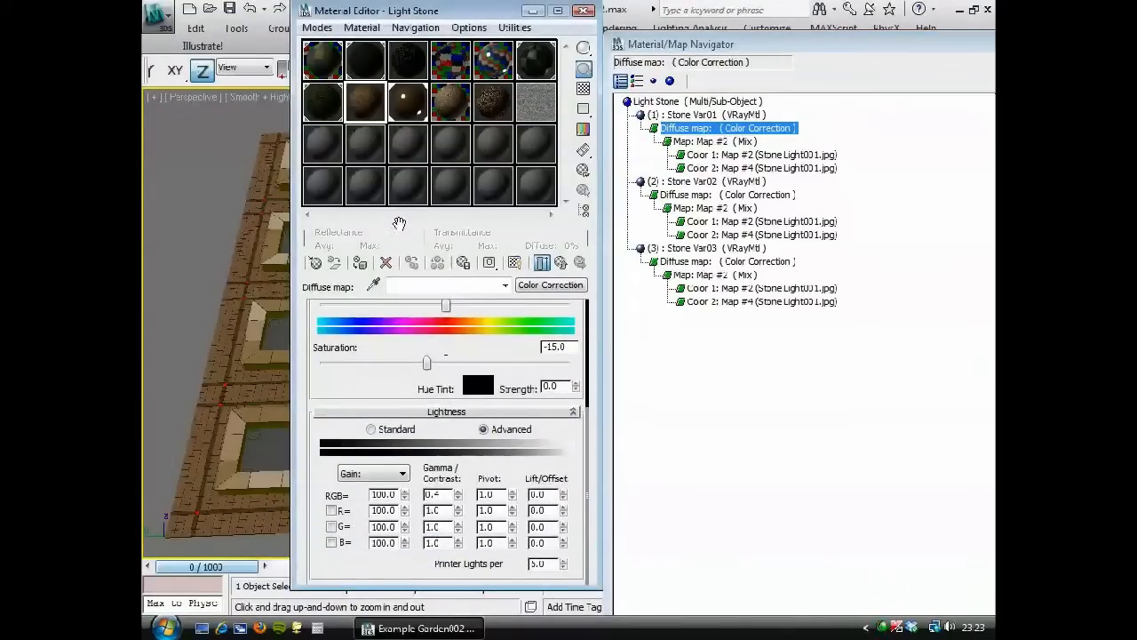
click(715, 208)
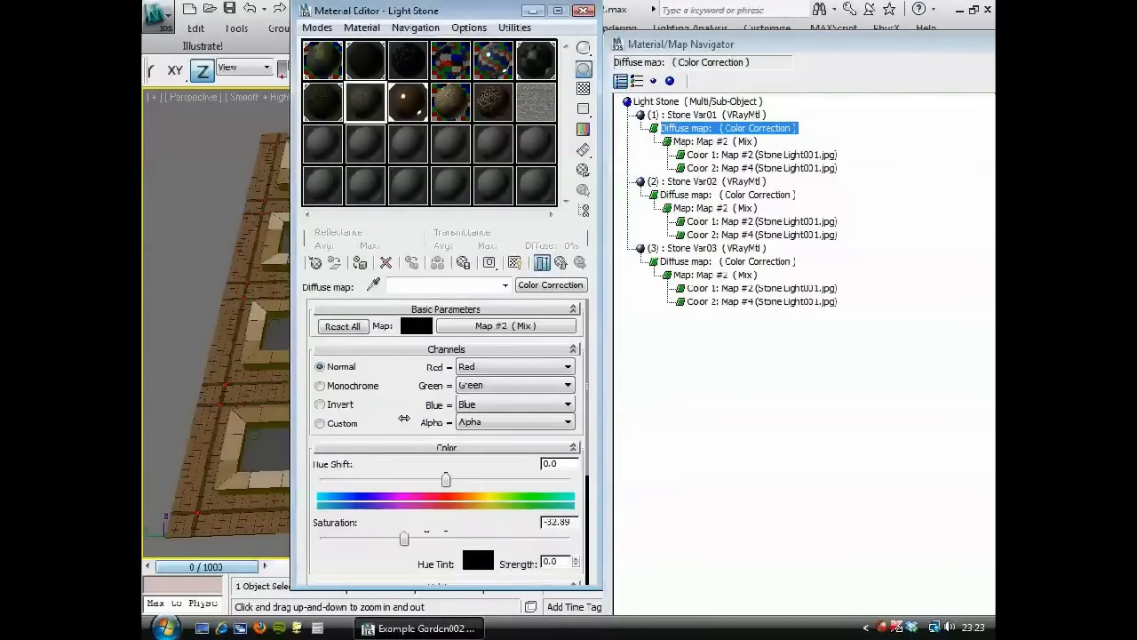
drag(405, 538, 427, 539)
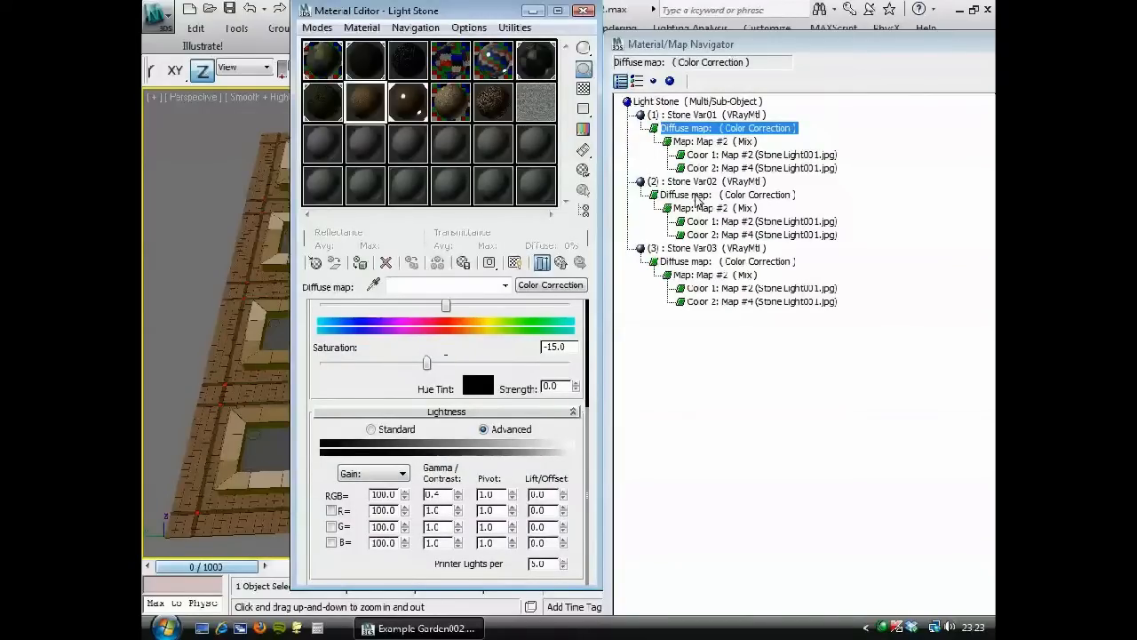
click(726, 261)
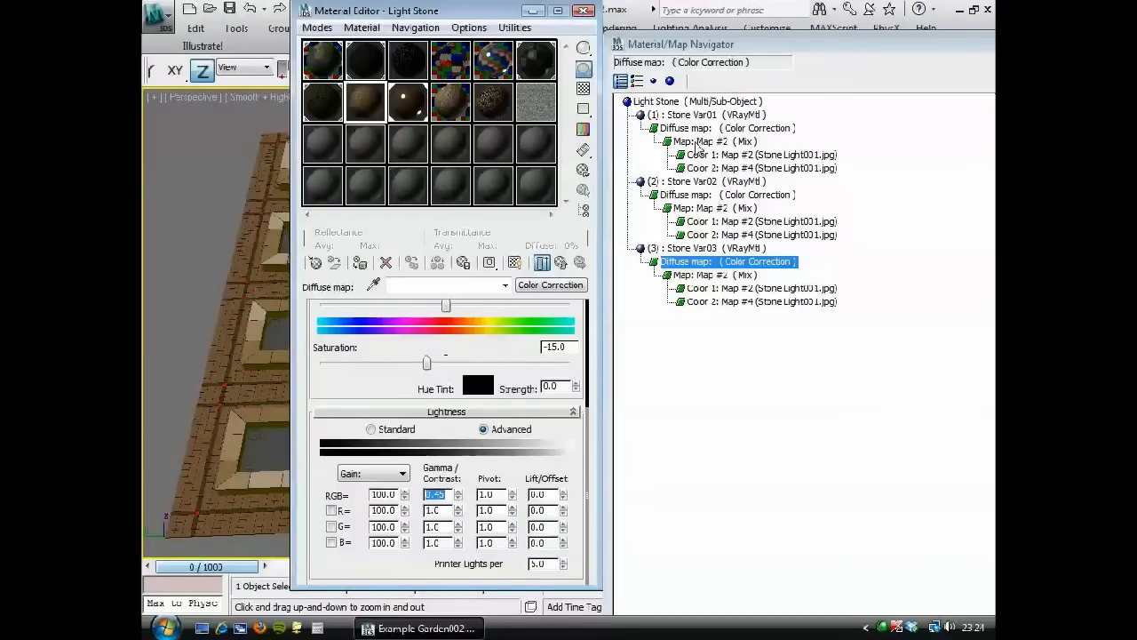
click(711, 142)
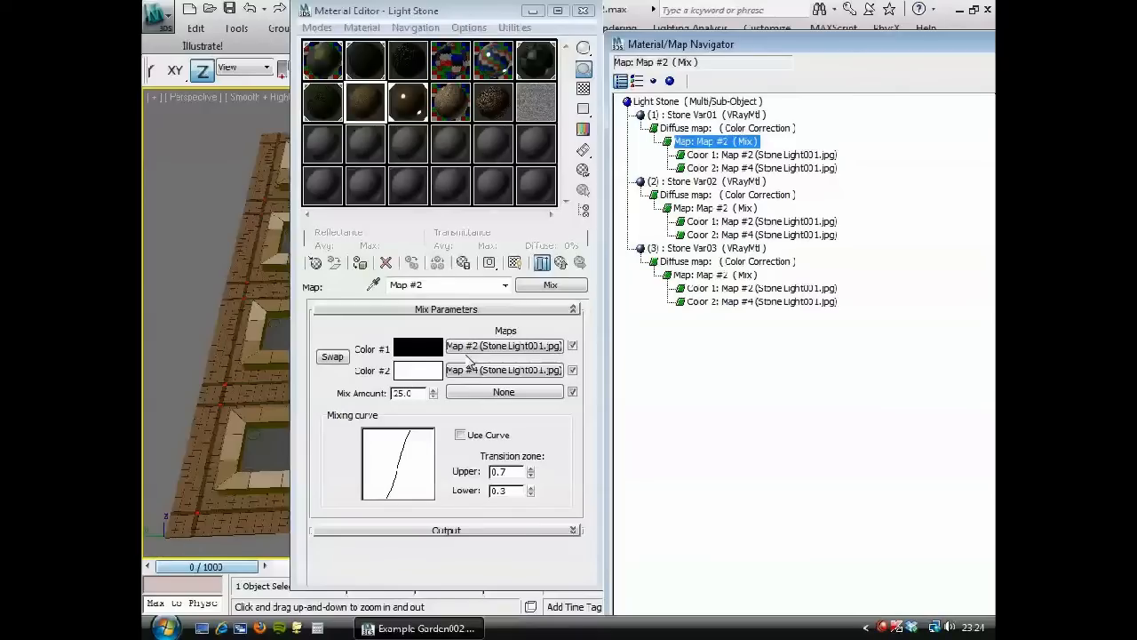
Step: Inspect the Color 1 and Color 2 stone bitmaps of the variations, then close the Material/Map Navigator
click(760, 155)
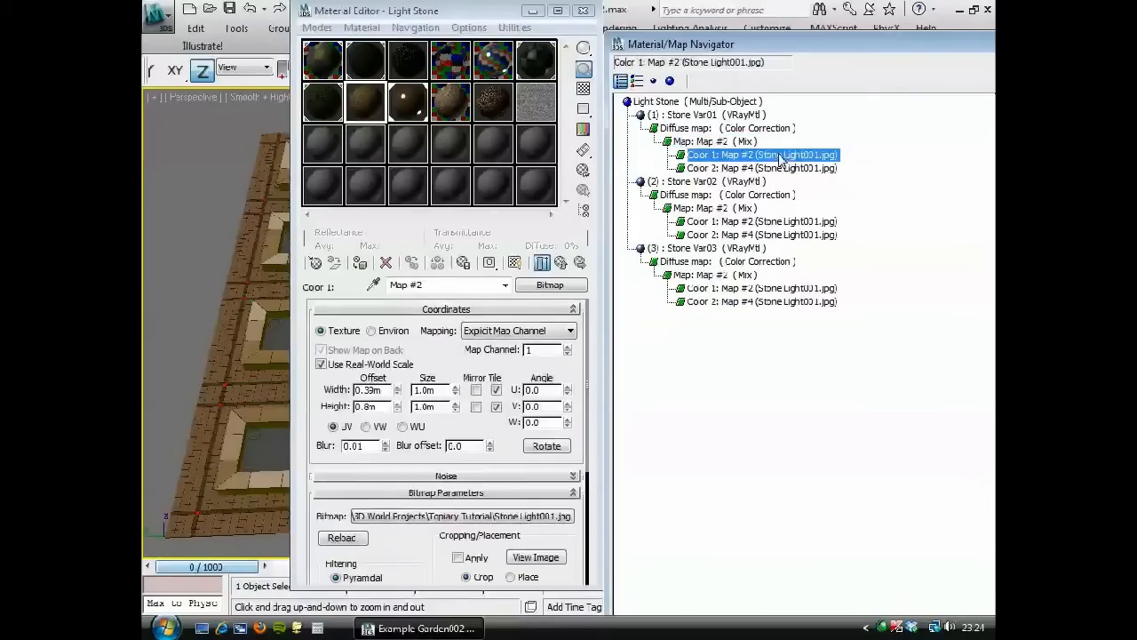
click(761, 167)
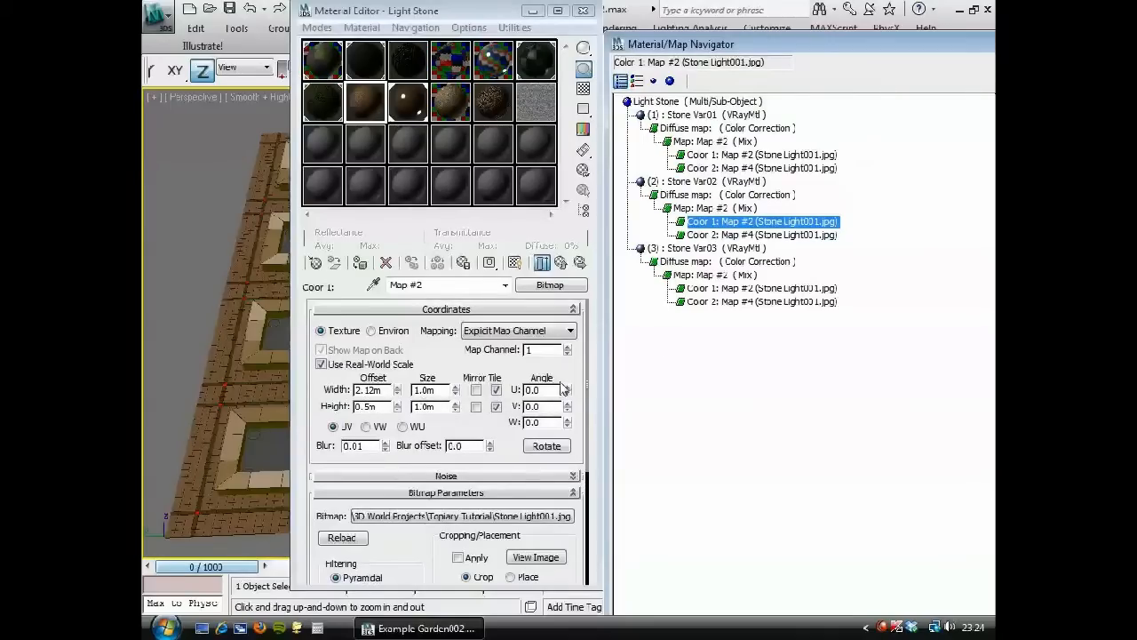
click(764, 234)
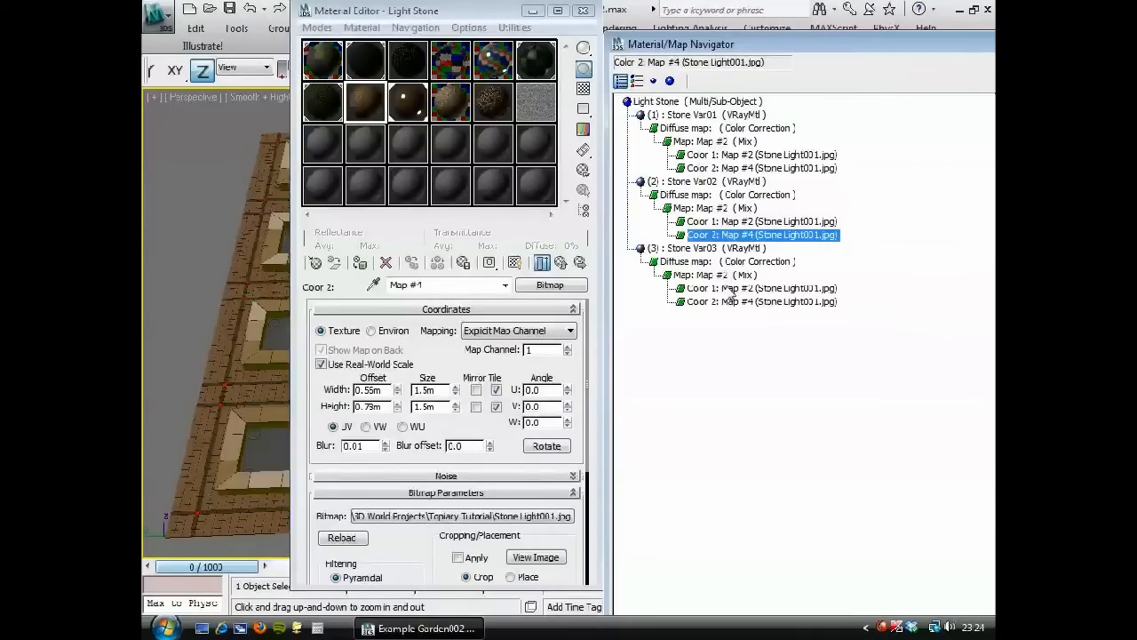
click(761, 302)
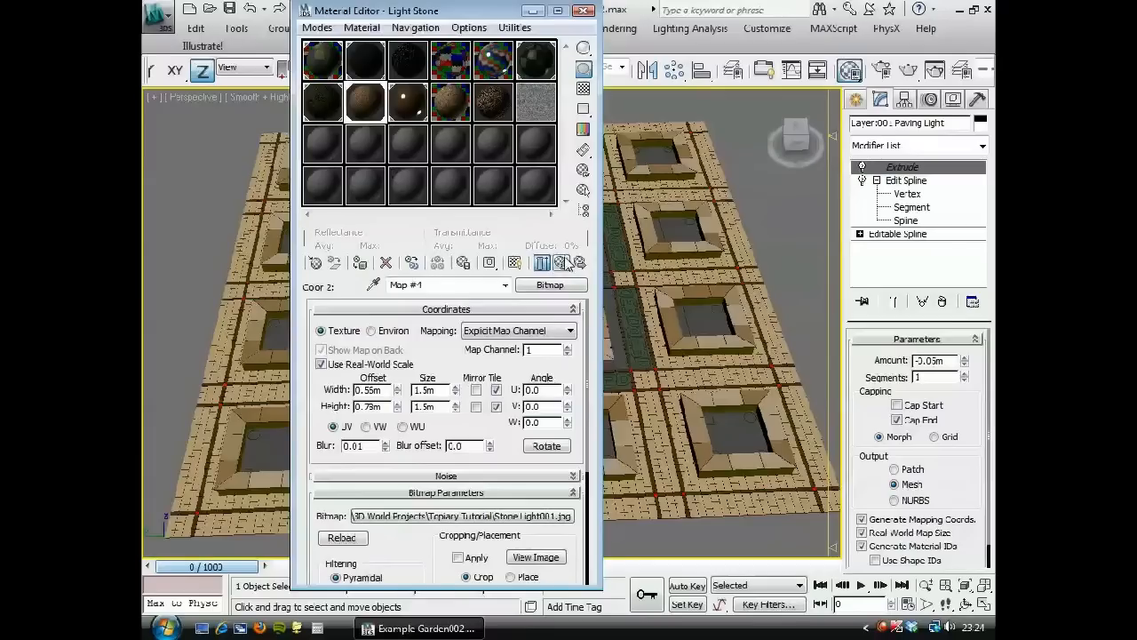
Step: Add a MaterialByElement modifier to the paving with Random Distribution and ID Count 3
click(981, 146)
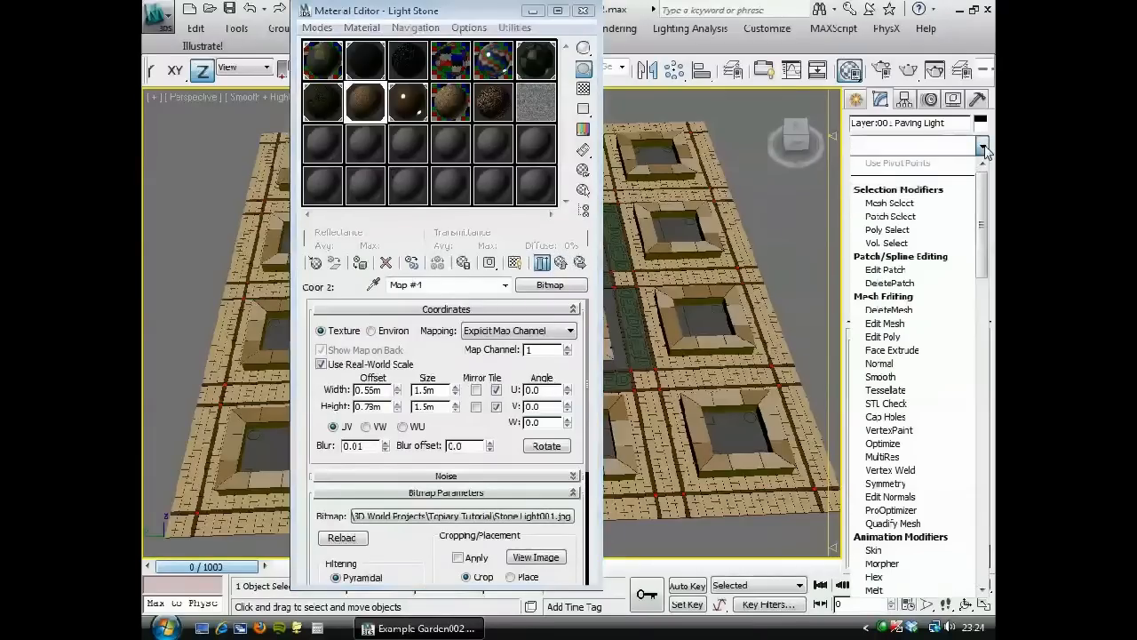
scroll(down, 3)
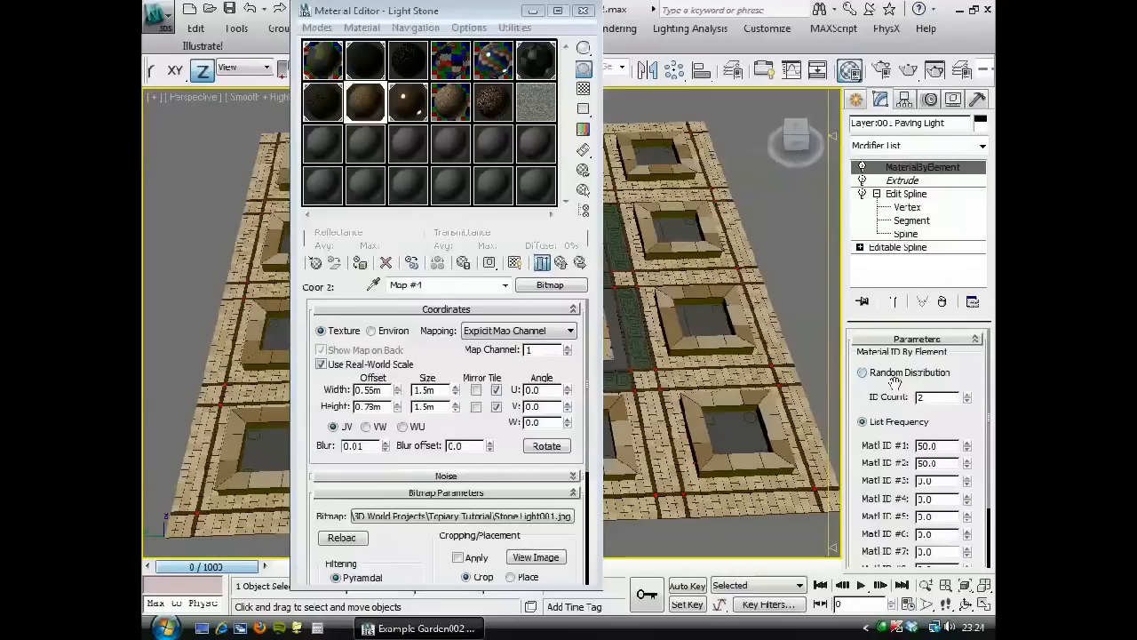
click(860, 373)
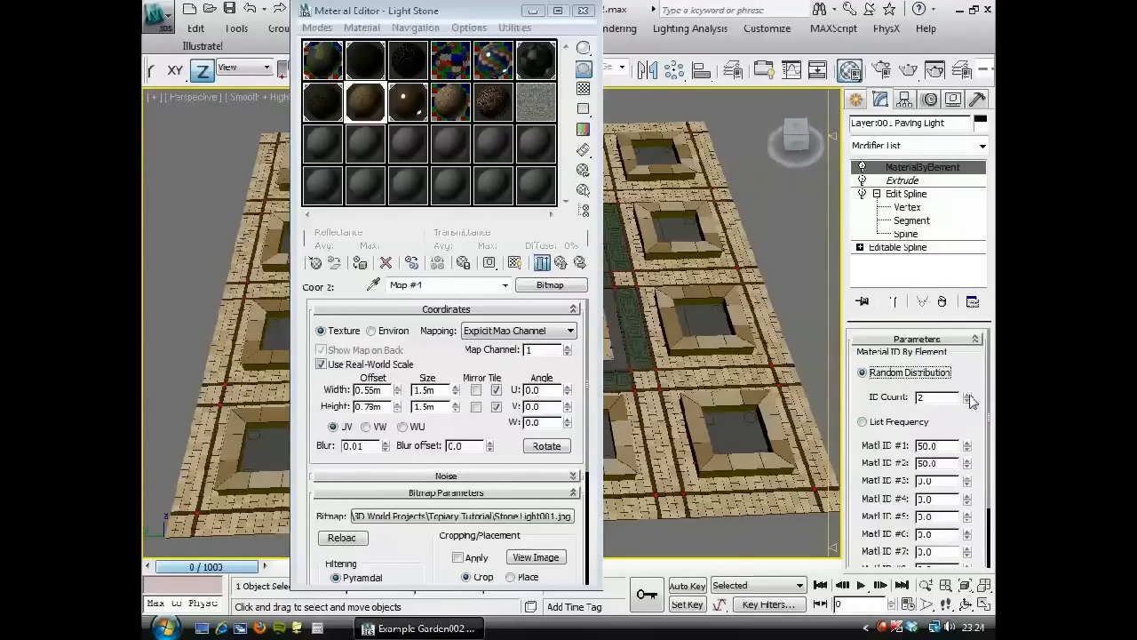
click(967, 393)
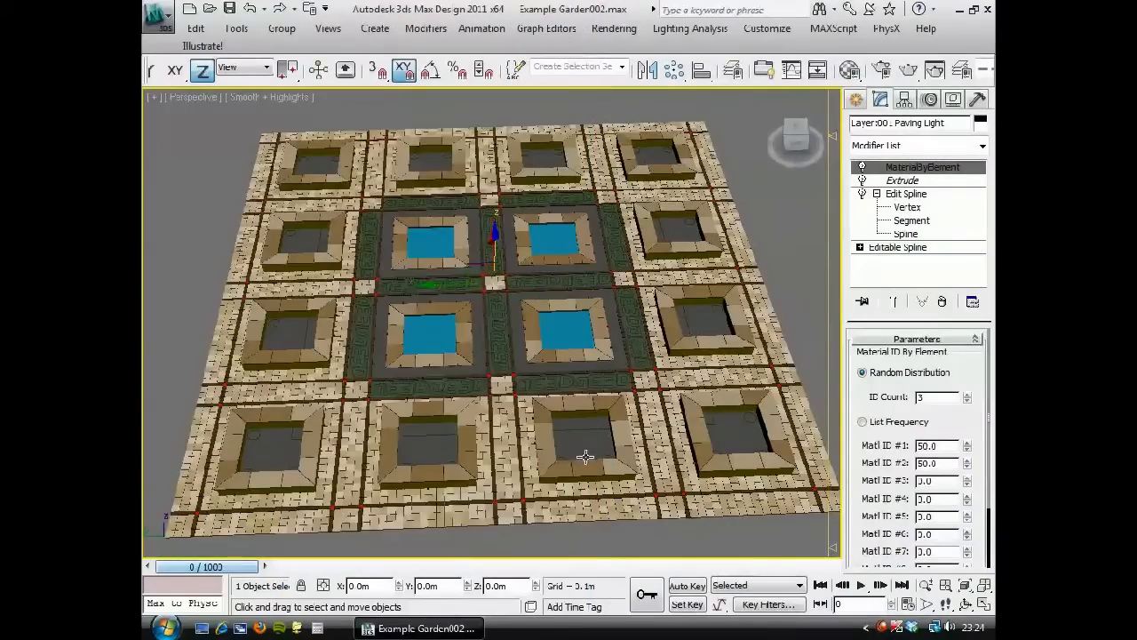
Step: Zoom the Perspective viewport in on the raised planter borders
drag(584, 457, 560, 380)
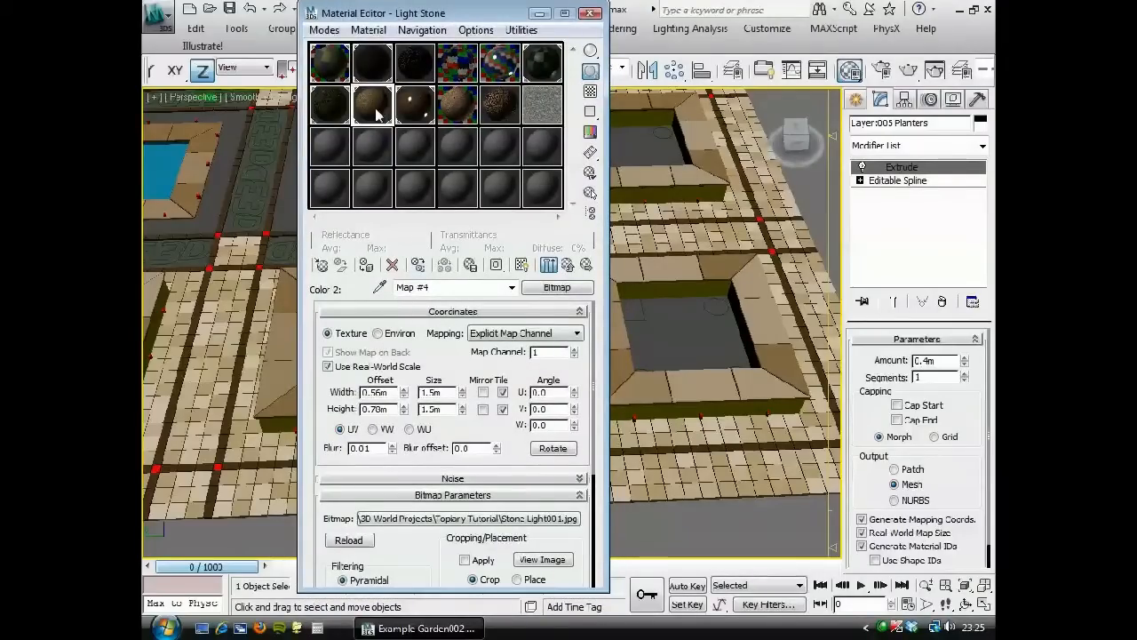
Step: Tune the Light Stone Course tiles' Color Correction saturation, then bring up Stone Dark001.jpg
click(458, 105)
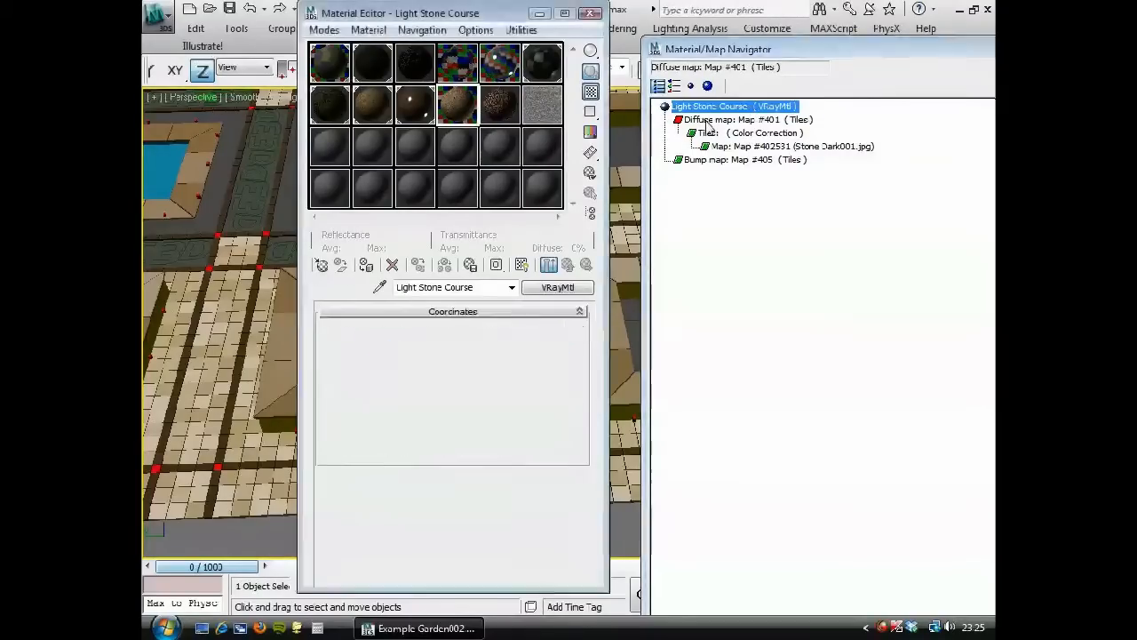
click(755, 131)
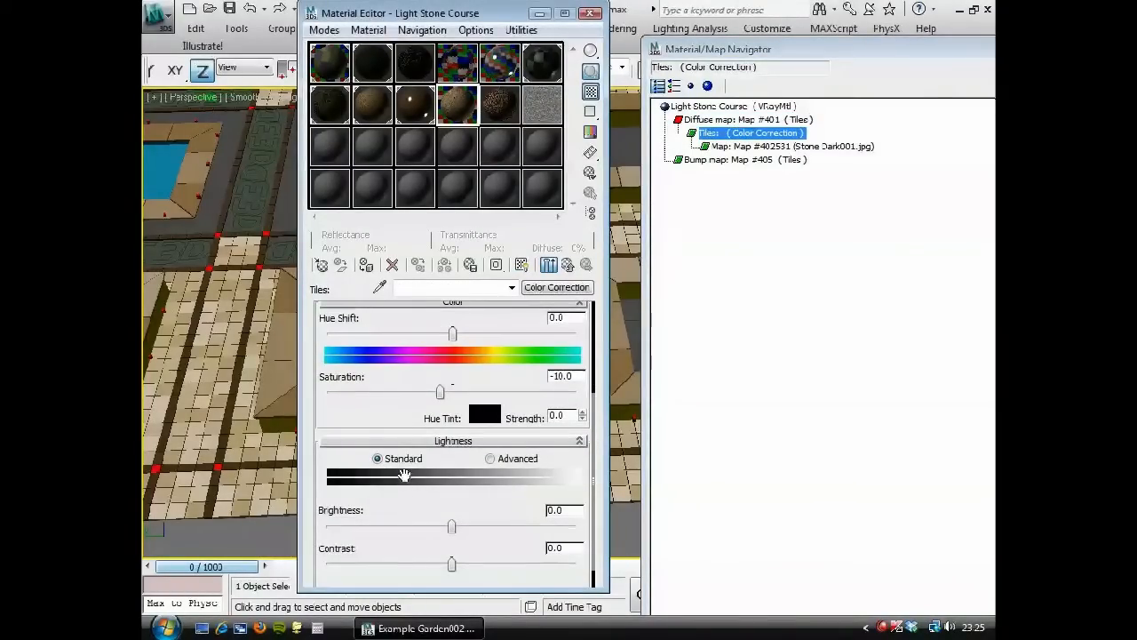
drag(441, 392, 399, 393)
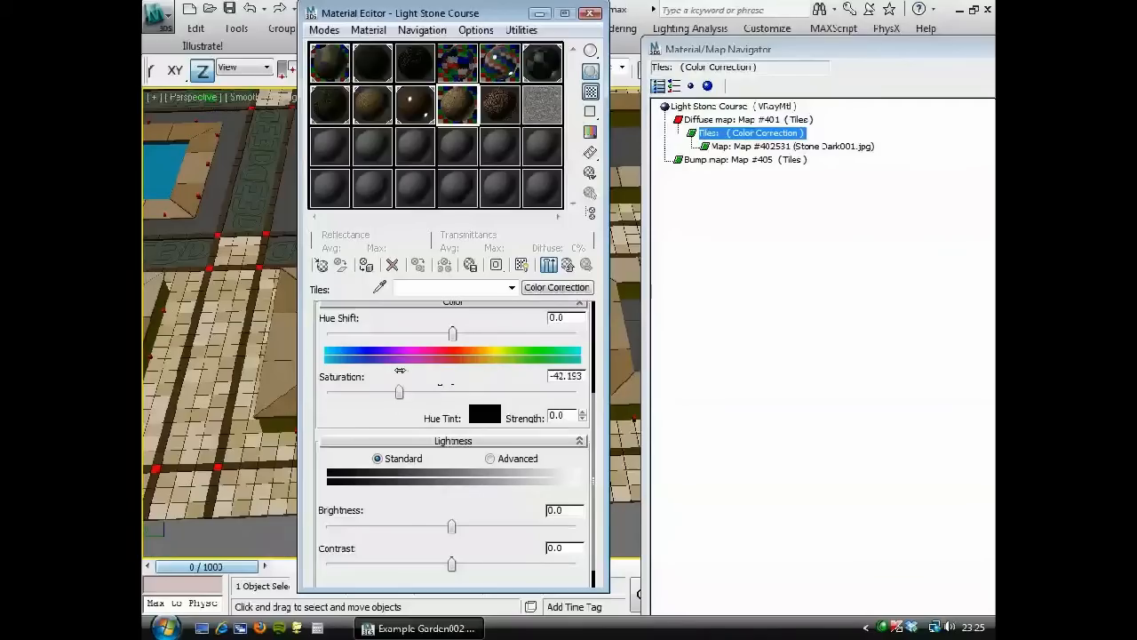
drag(398, 392, 414, 393)
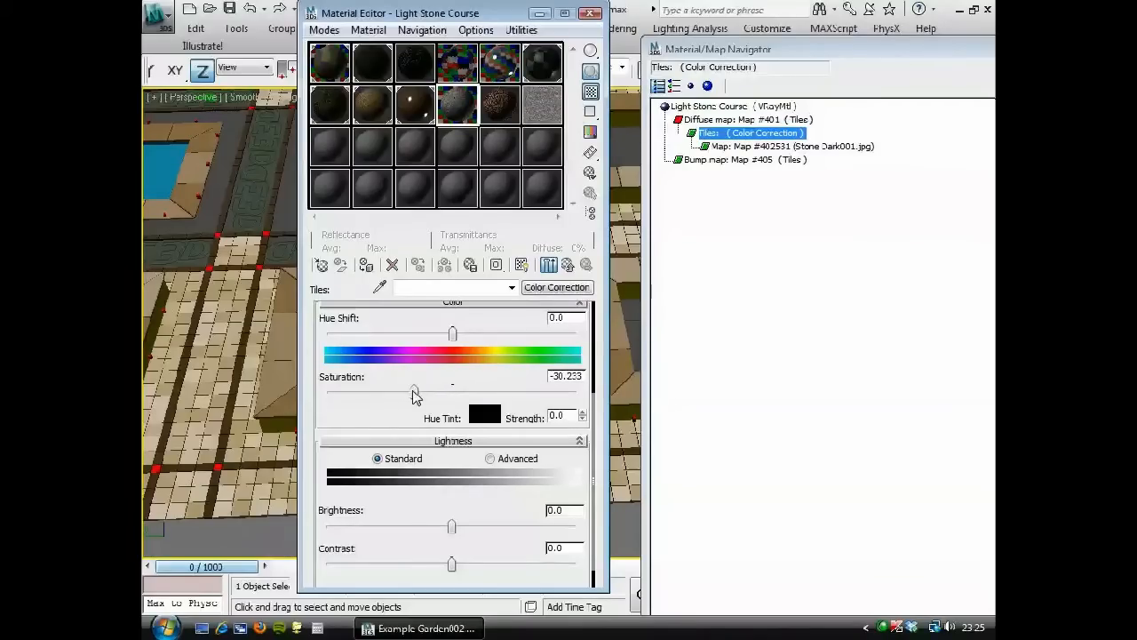
drag(413, 391, 441, 391)
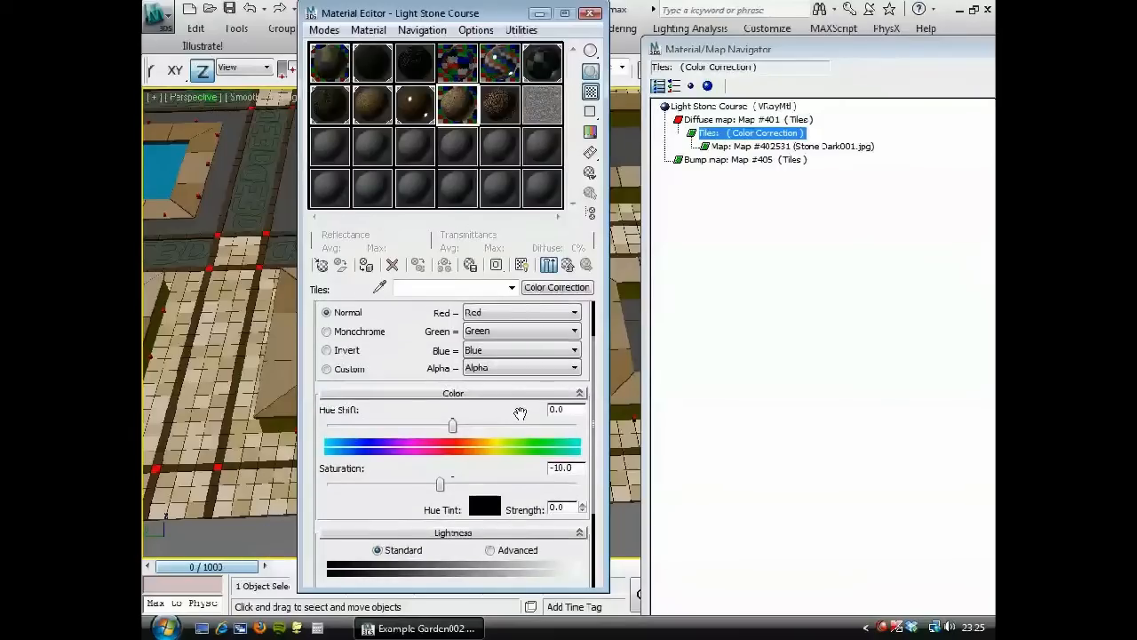
scroll(down, 3)
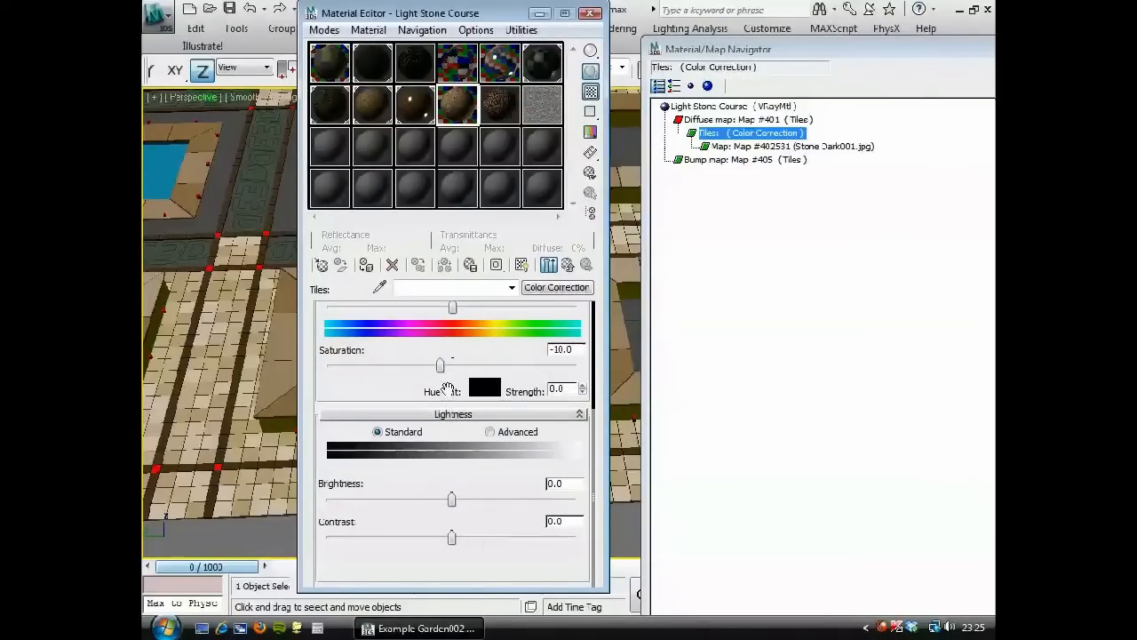
mouse_move(512, 394)
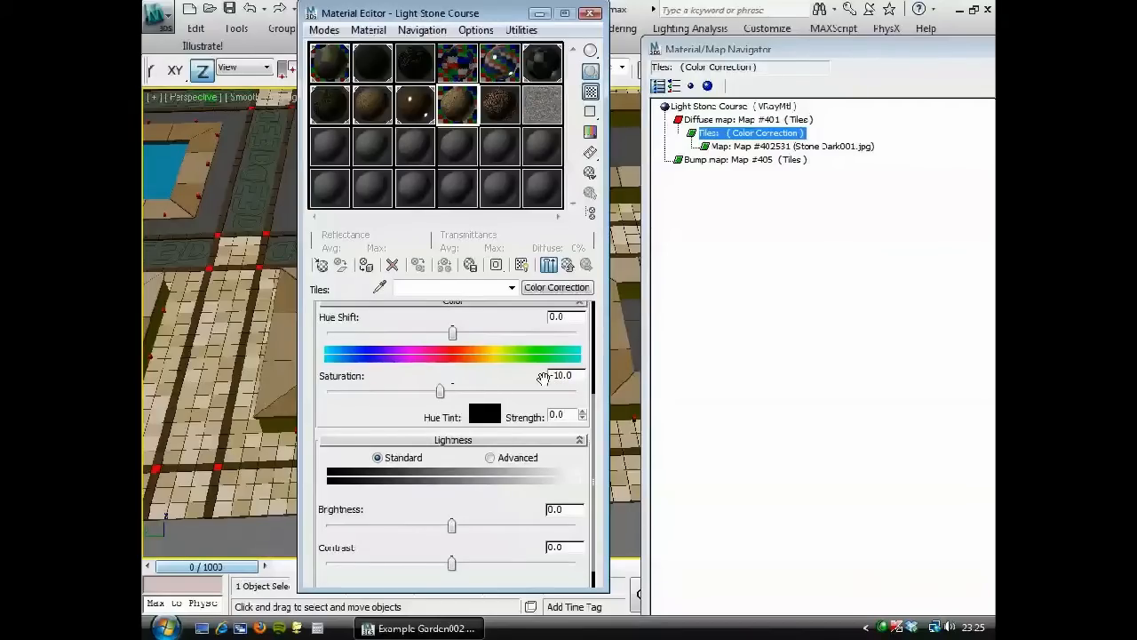
click(788, 146)
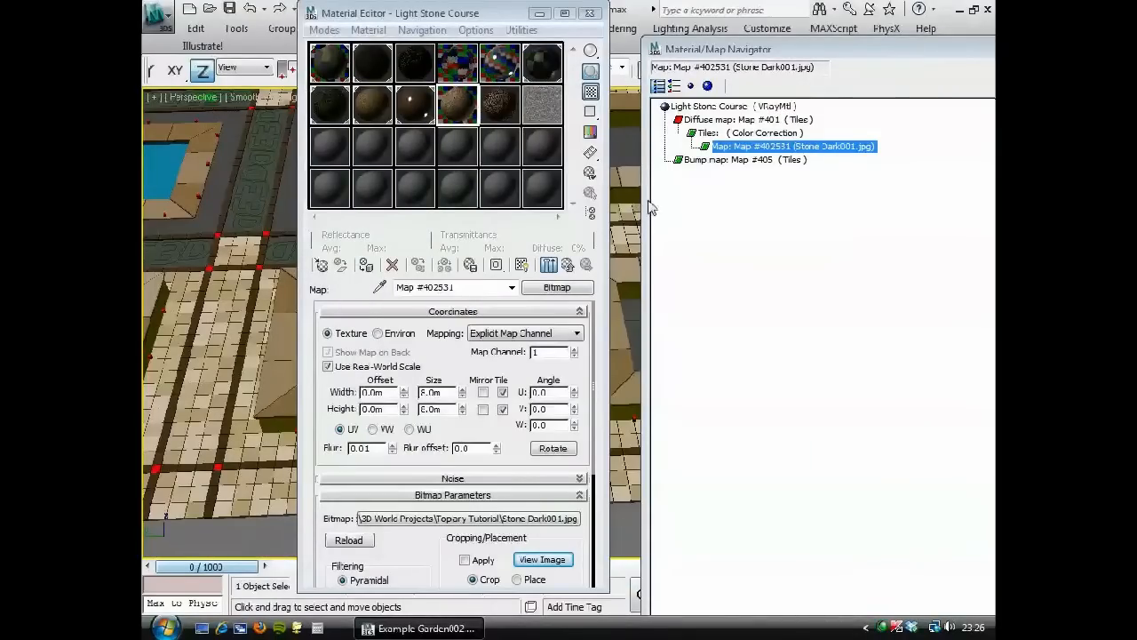
Step: Compare the Bump and Diffuse Tiles maps and expand the diffuse tiles' Advanced Controls rollout
click(742, 160)
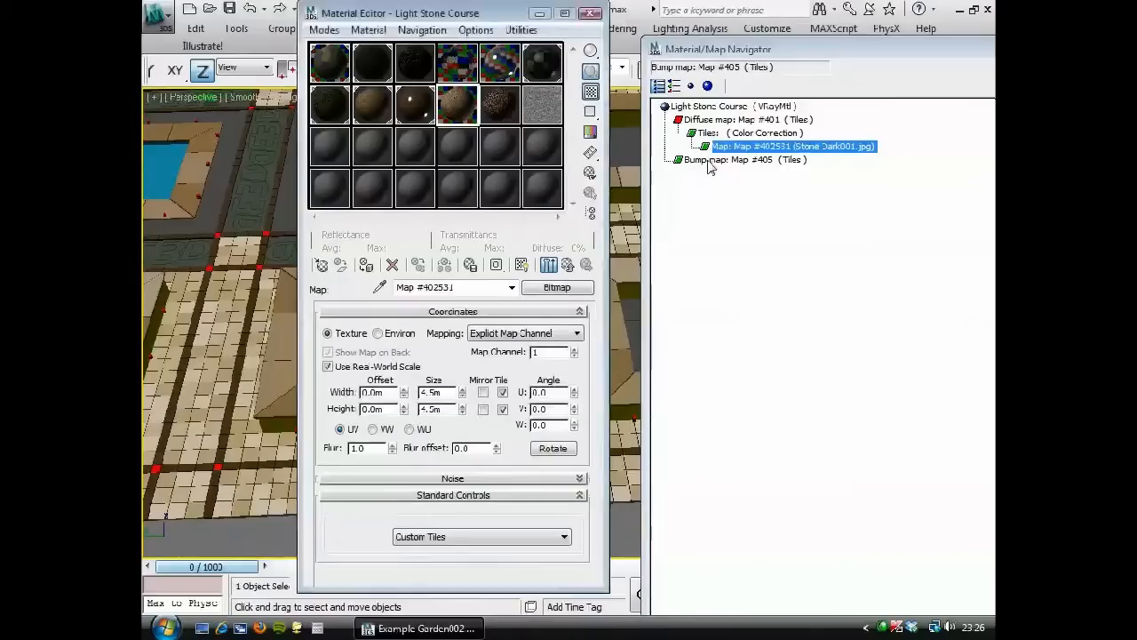
click(735, 160)
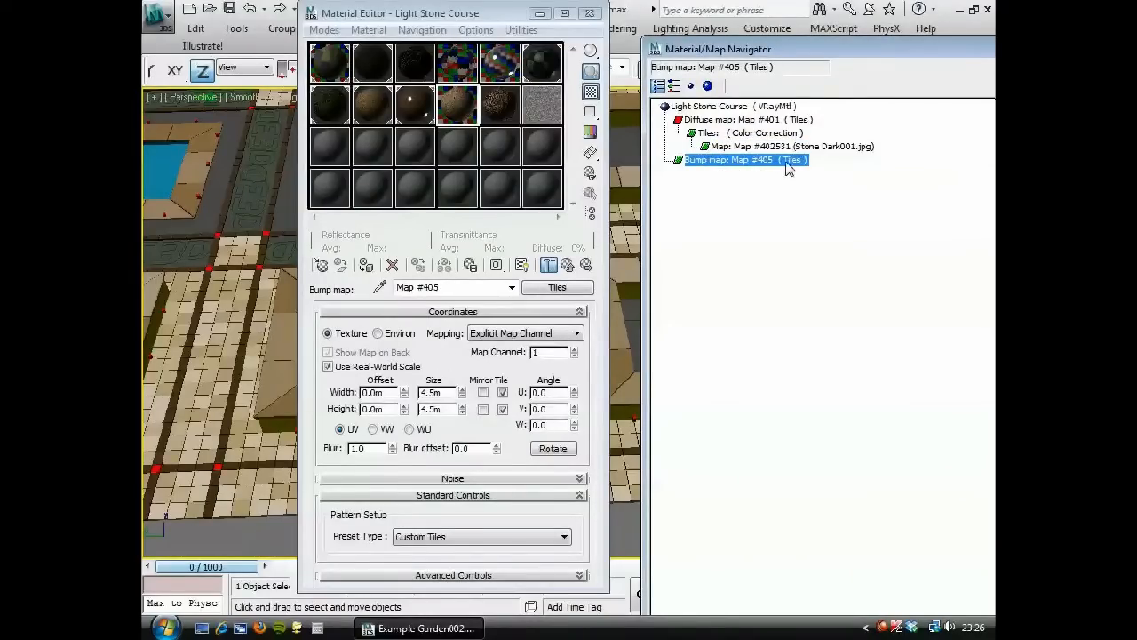
click(747, 119)
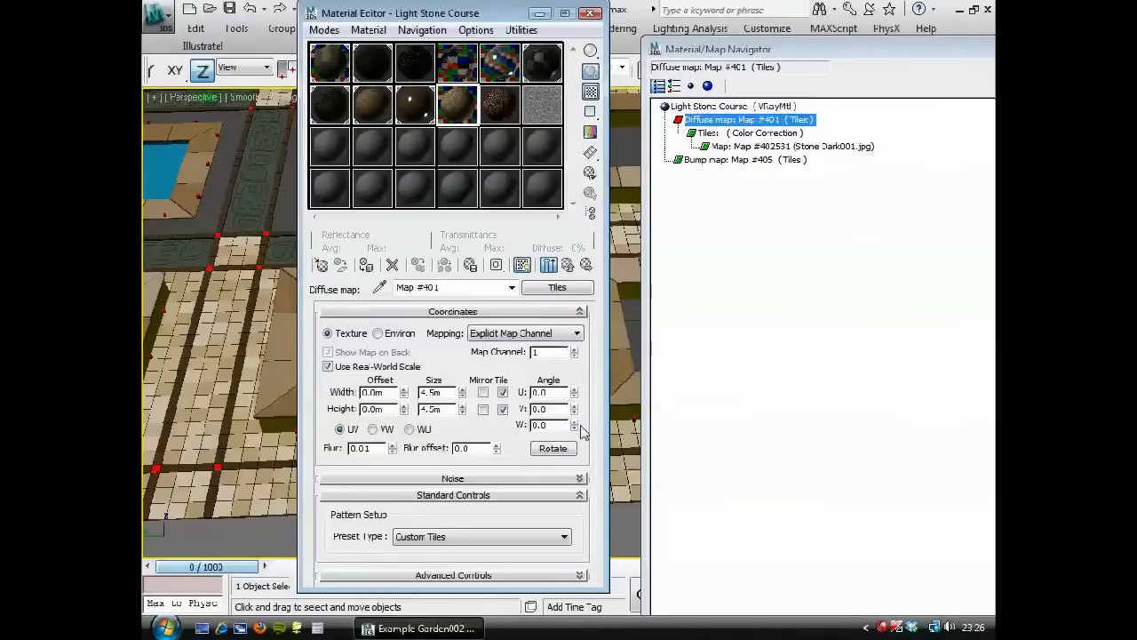
mouse_move(508, 519)
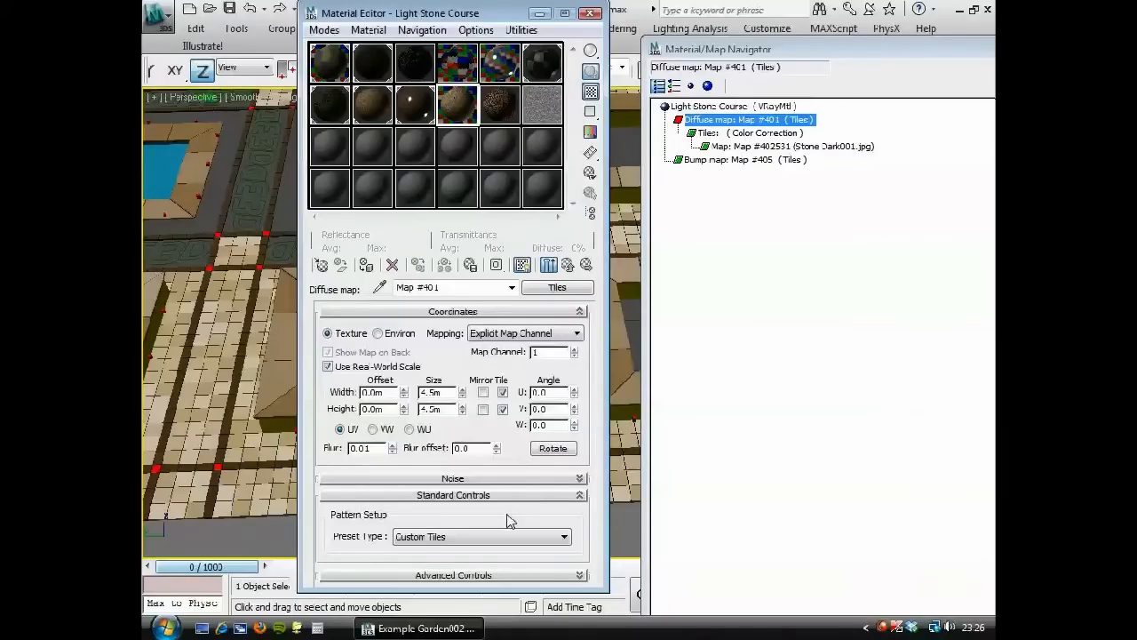
click(451, 575)
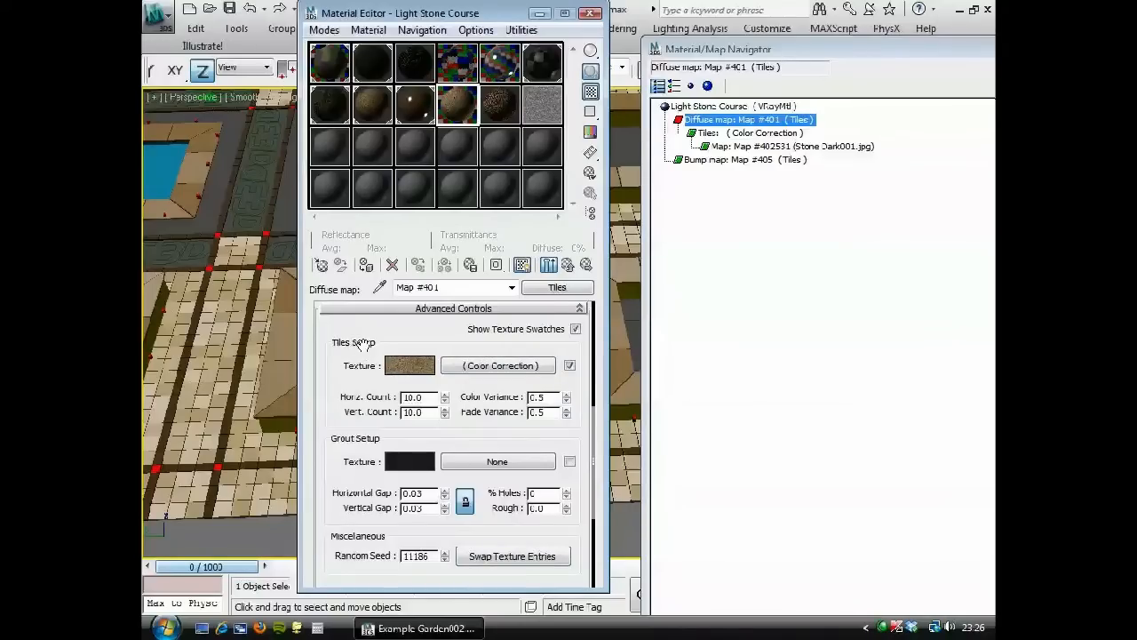
mouse_move(529, 352)
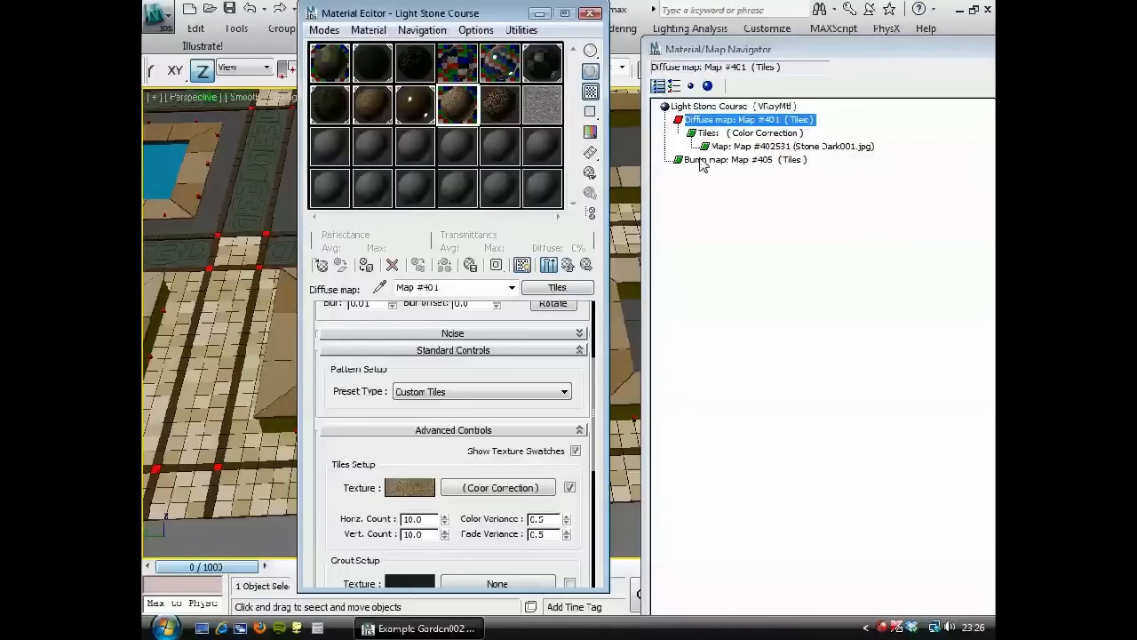
click(744, 160)
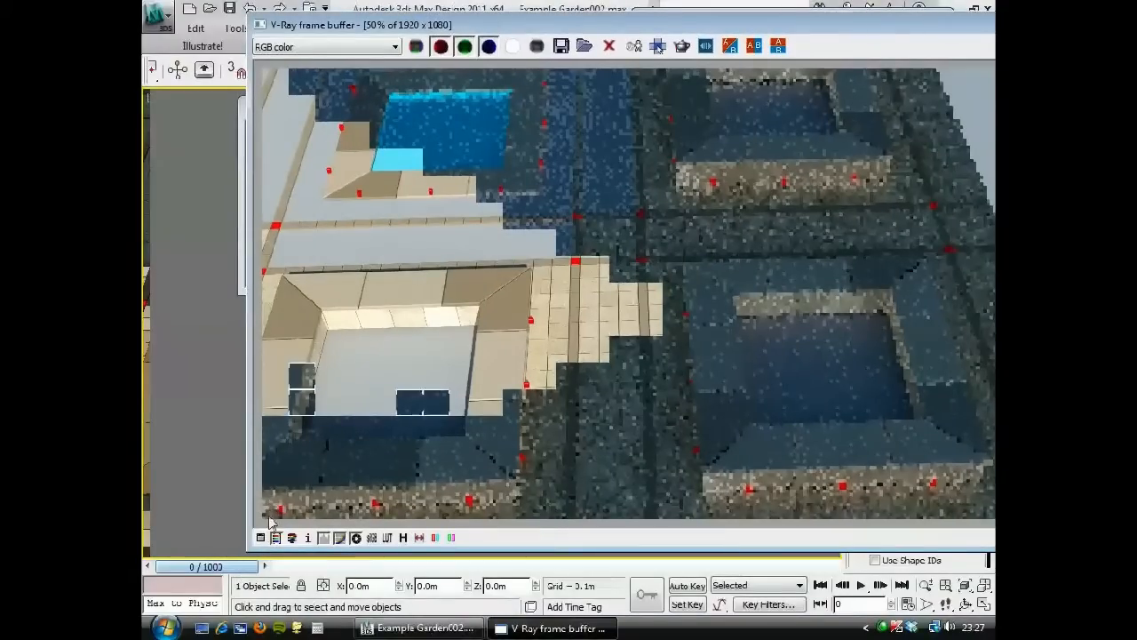
Step: Brighten the V-Ray frame buffer render by bending the colour-correction curve upward
click(729, 47)
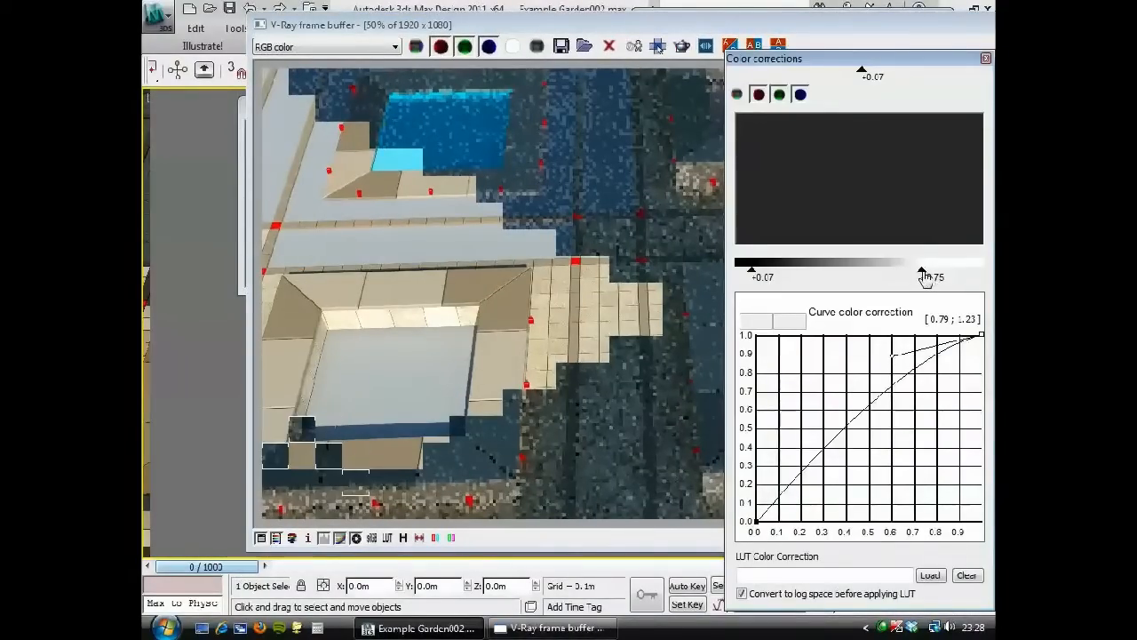
drag(924, 276, 944, 266)
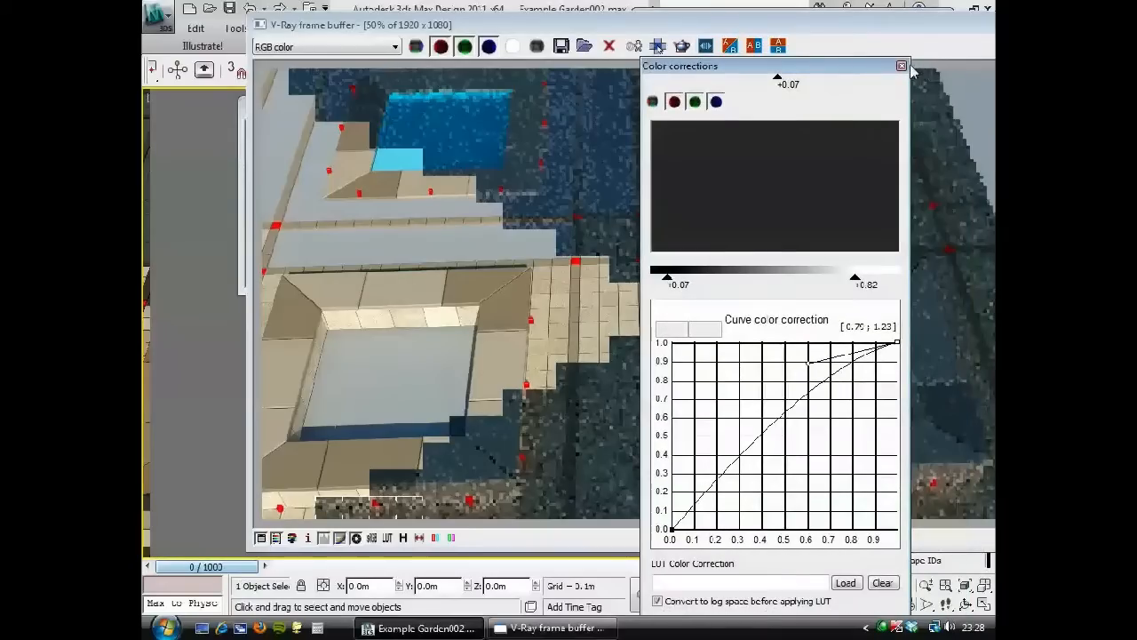
click(899, 66)
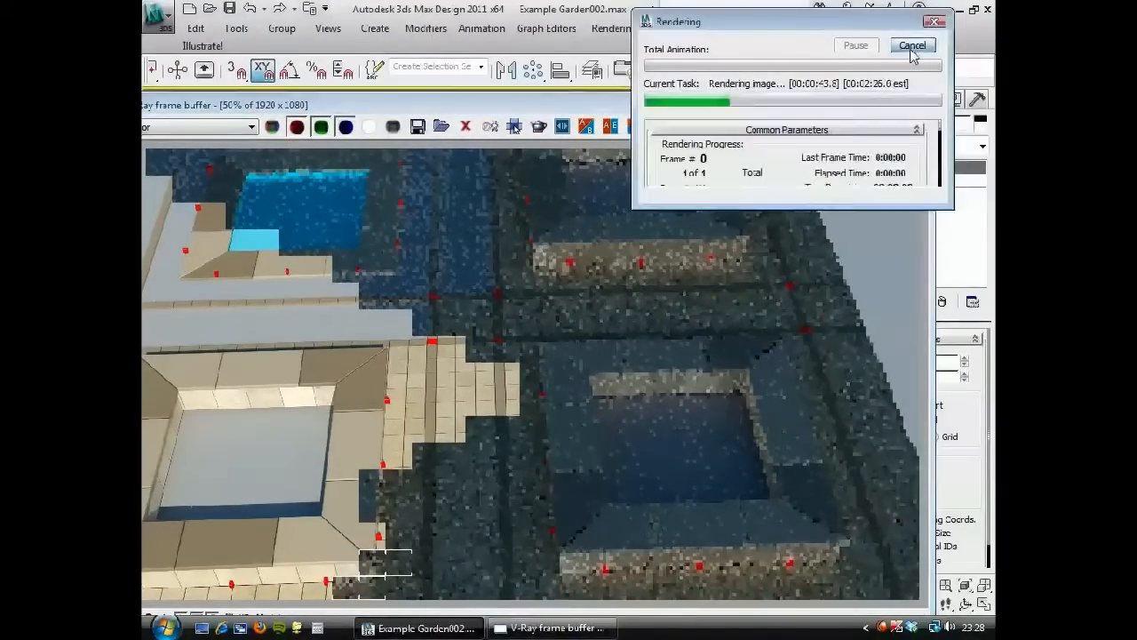
Step: Cancel the render and enable real-world mapping coordinates on the Stone Finish Bevel modifier
click(914, 46)
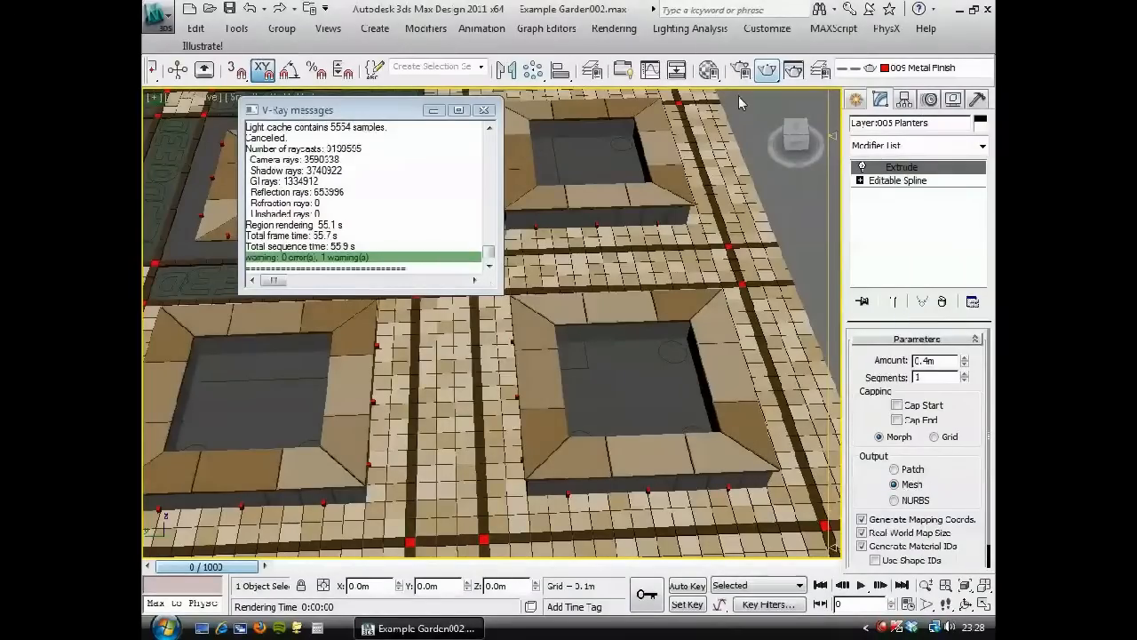
click(484, 110)
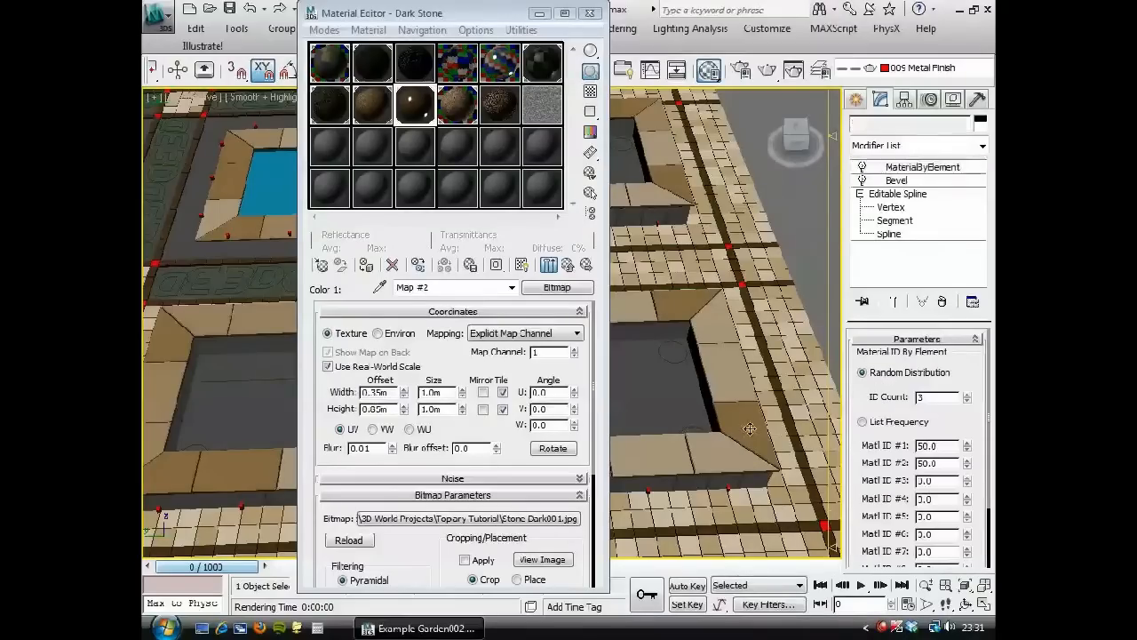
click(896, 179)
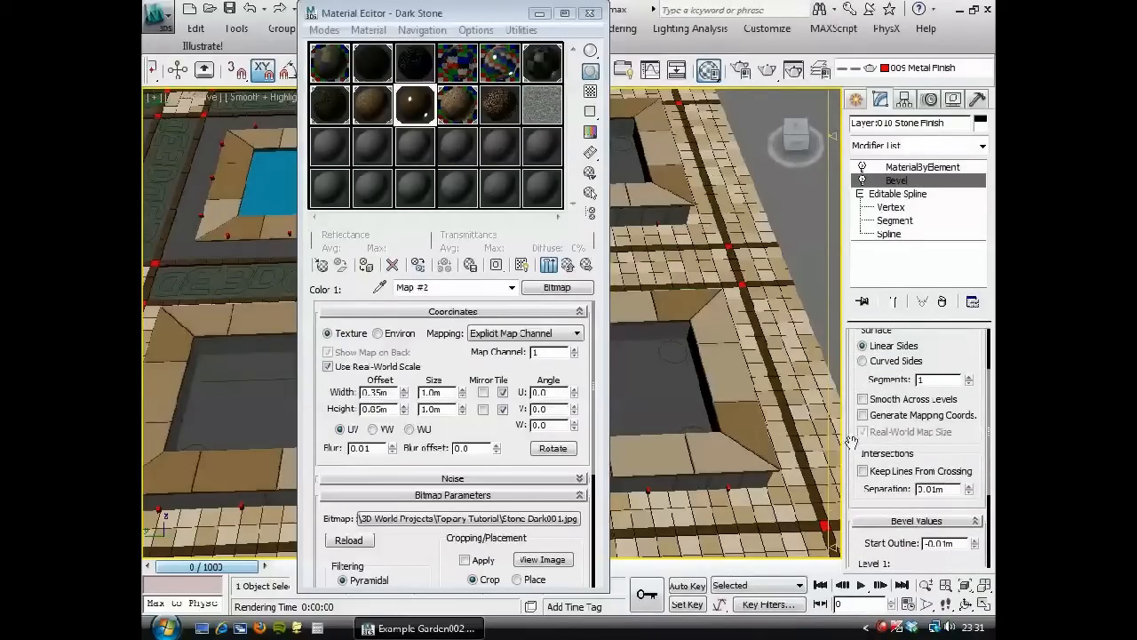
click(864, 416)
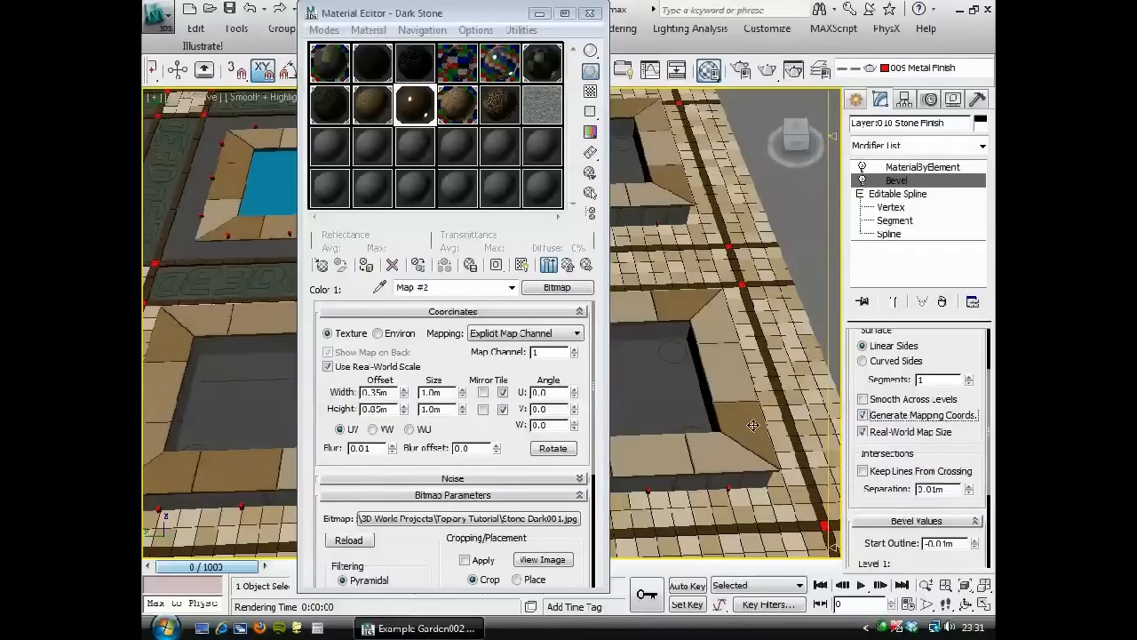
mouse_move(576, 61)
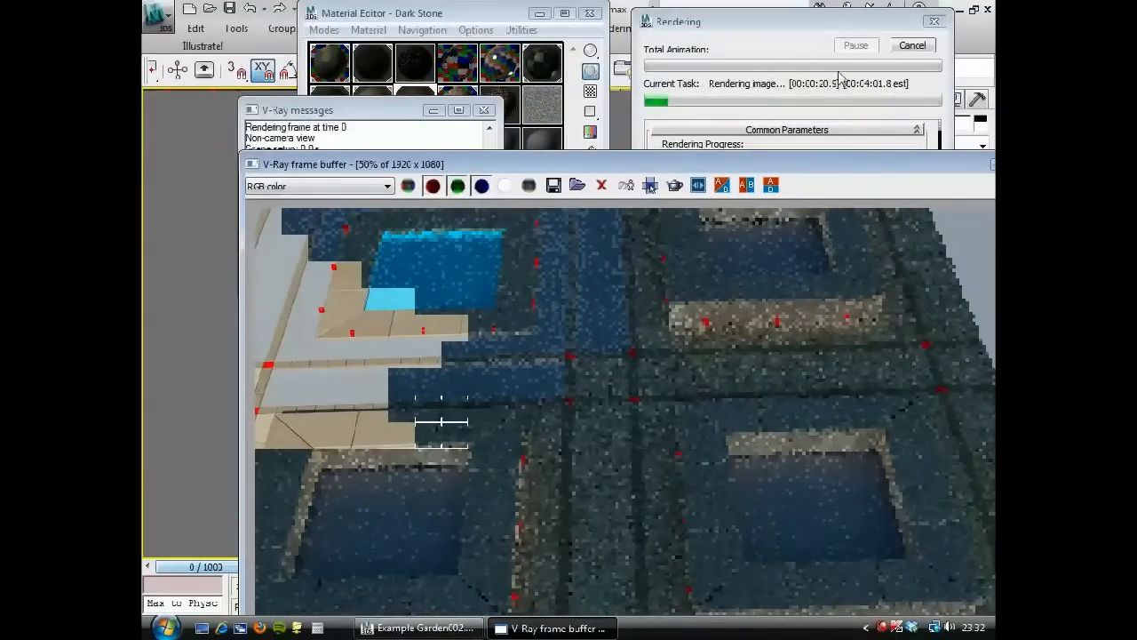
Step: Stop the render and set Paving Dark's MaterialByElement to Random Distribution with ID Count 3
click(911, 44)
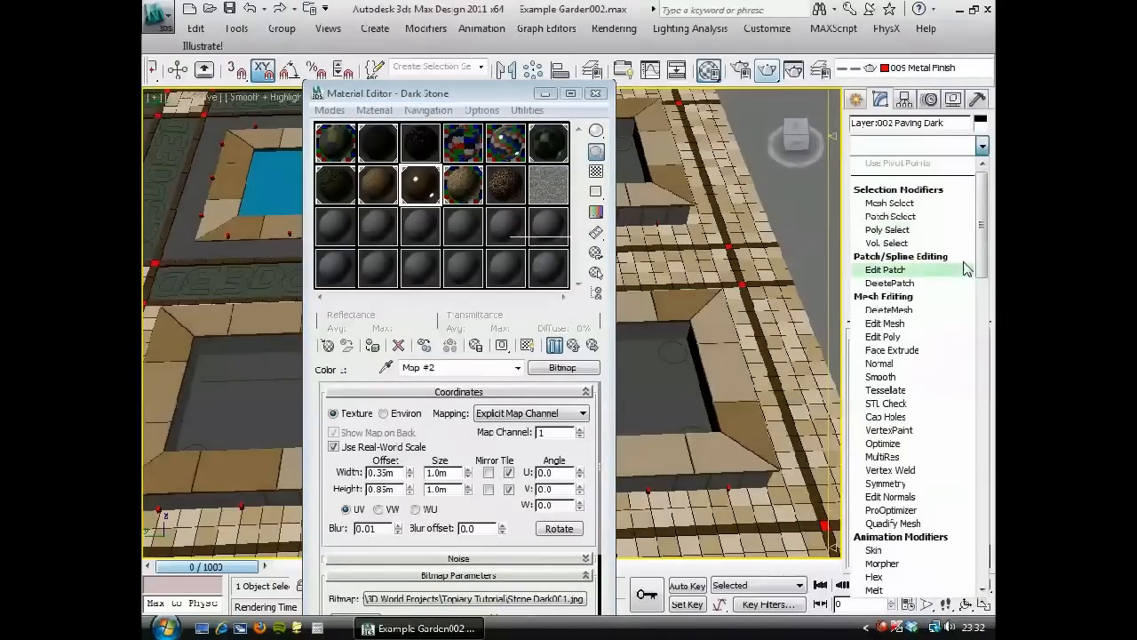
scroll(down, 3)
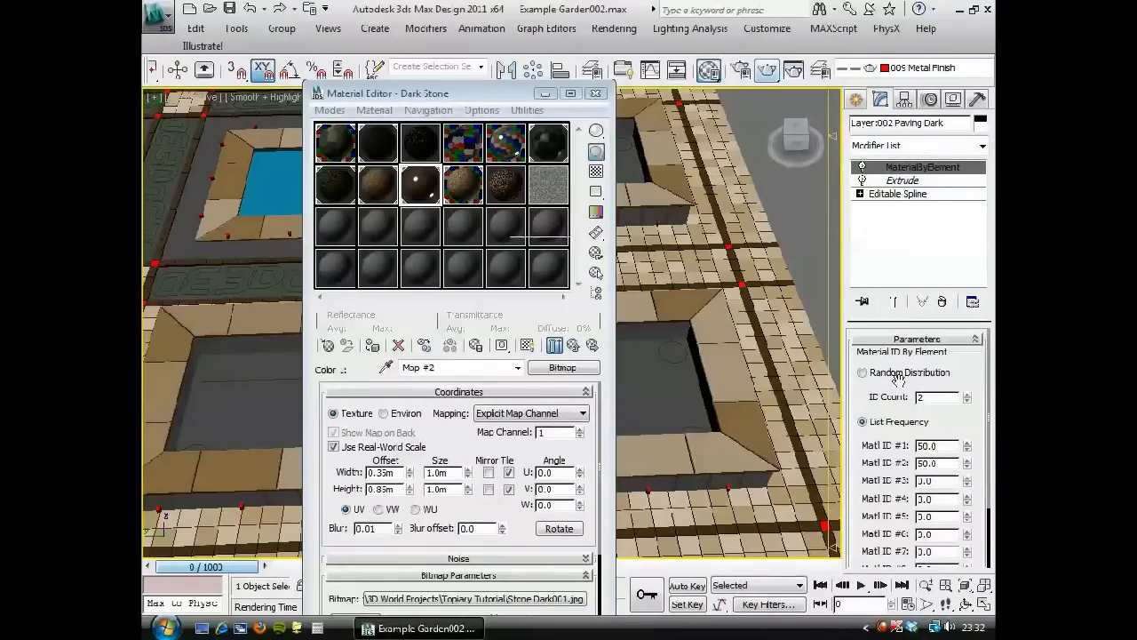
click(864, 373)
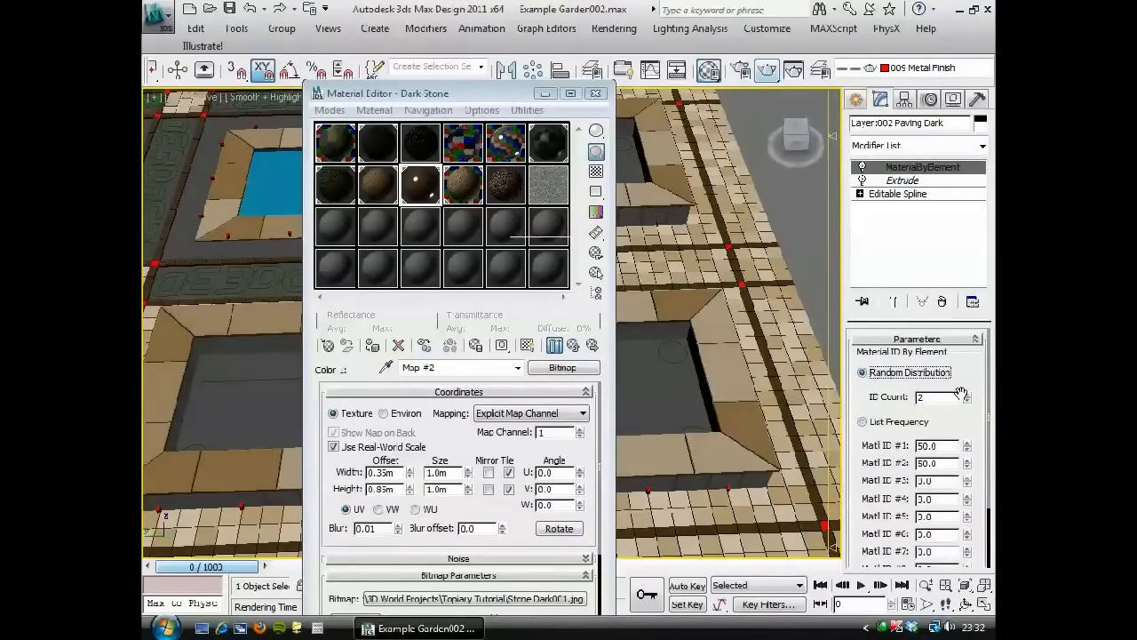
click(967, 393)
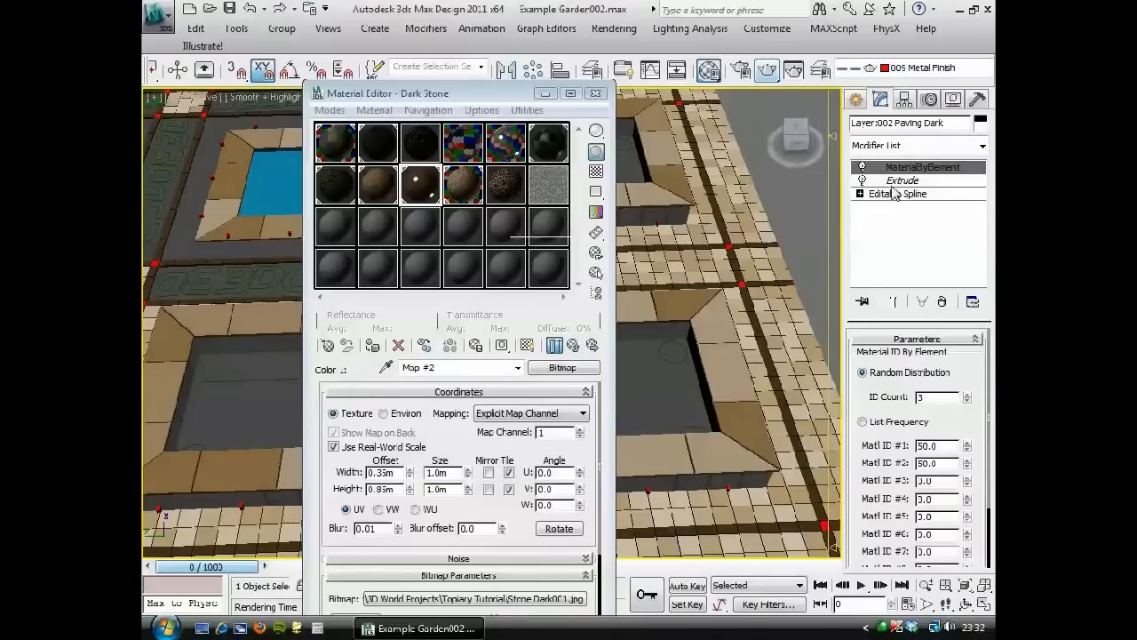
Step: Run a quick test render, then cancel it and close the frame buffer and render messages
click(903, 180)
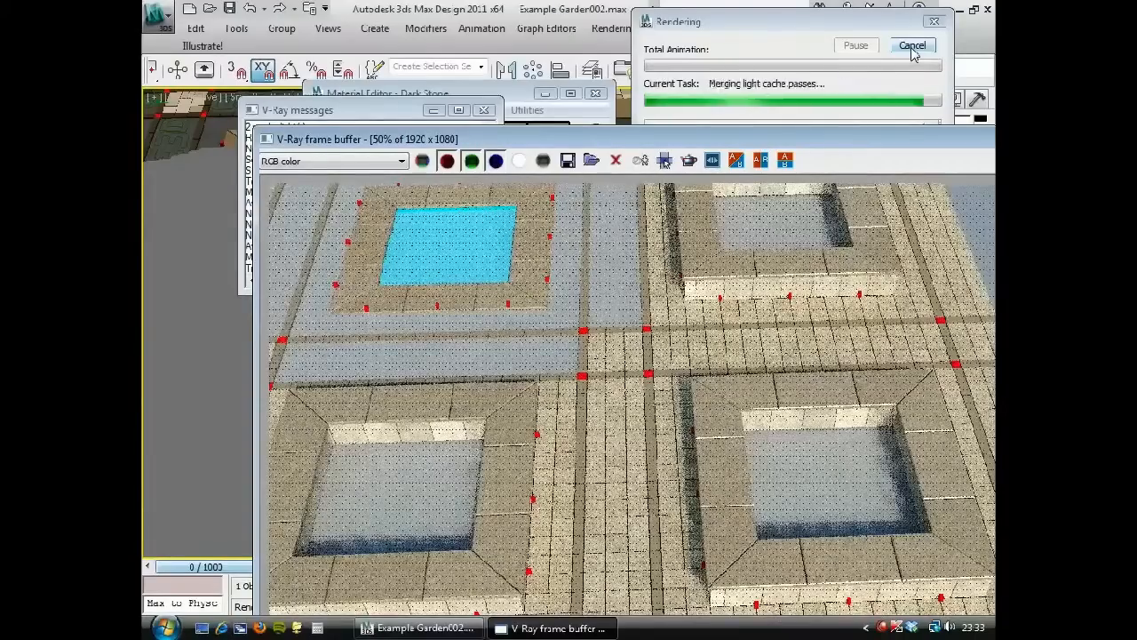
click(911, 47)
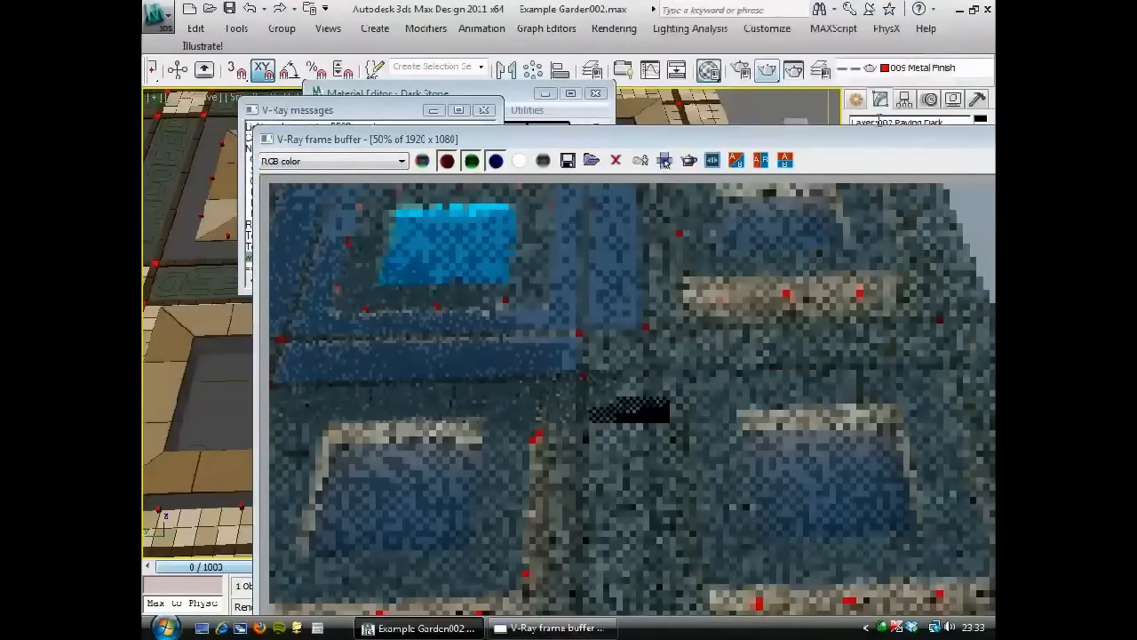
click(484, 110)
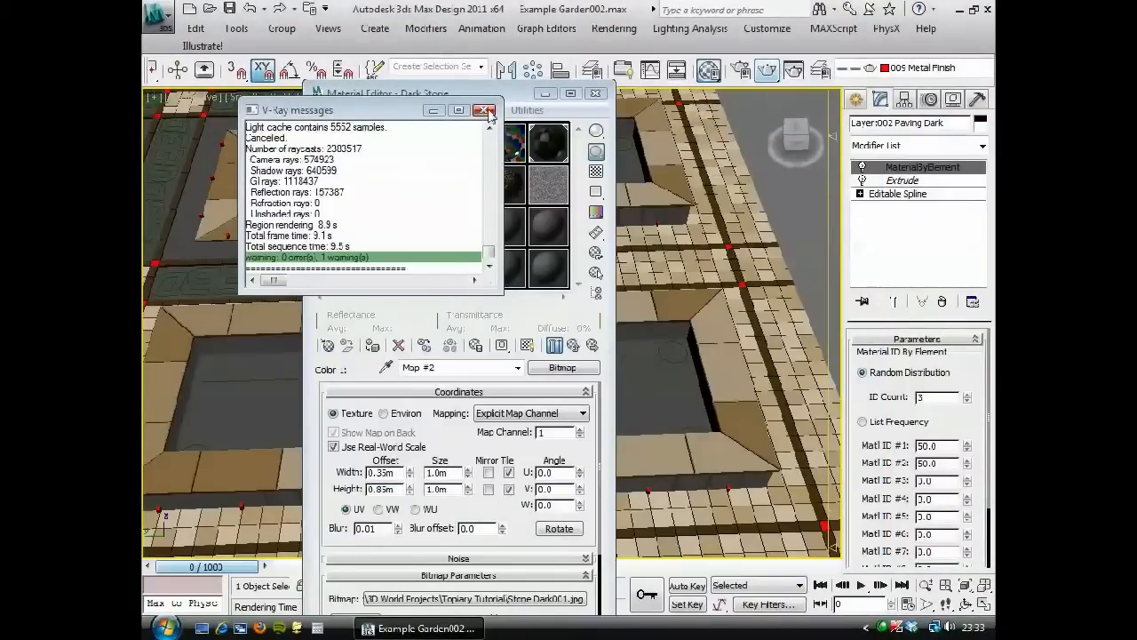
click(484, 111)
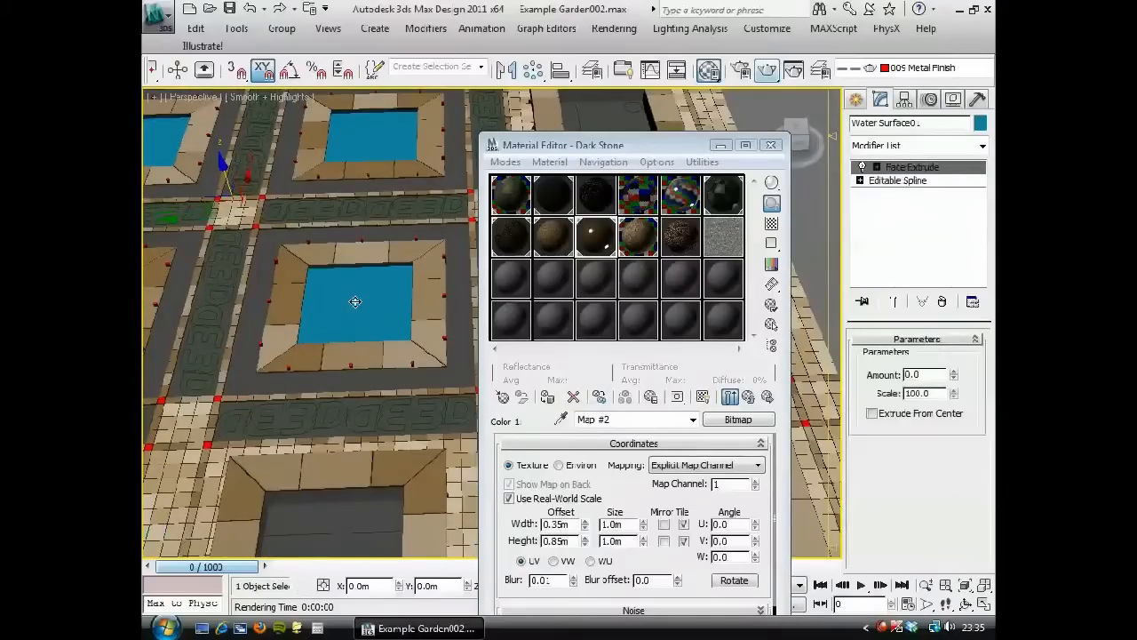
Step: Load the Water VRayMtl into the Material Editor to show its settings
click(638, 192)
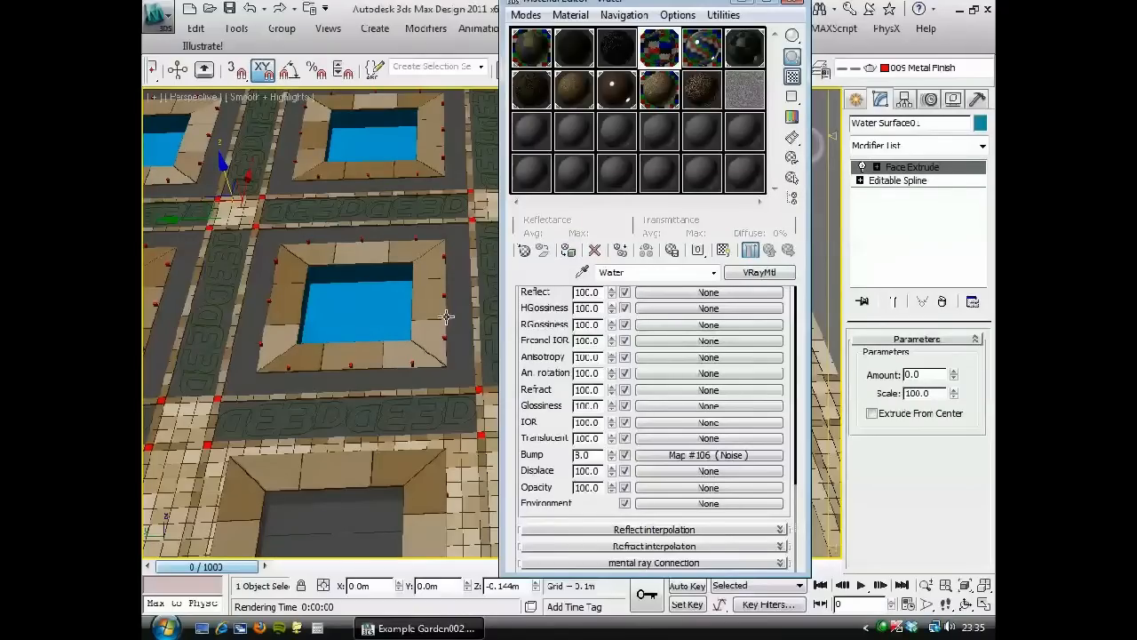
mouse_move(380, 281)
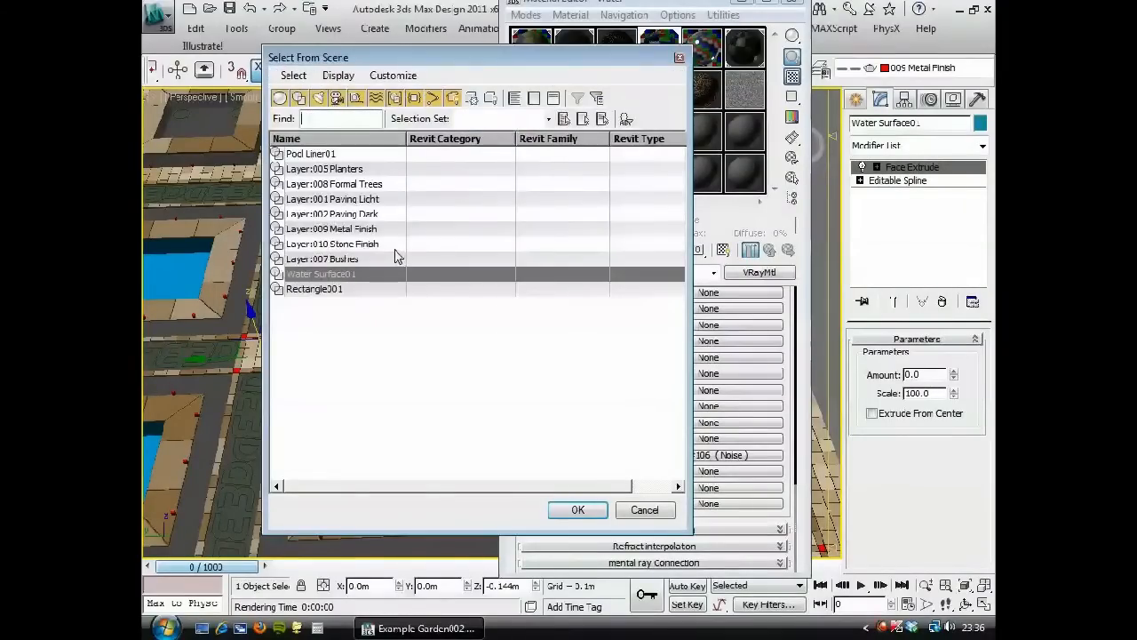
mouse_move(348, 281)
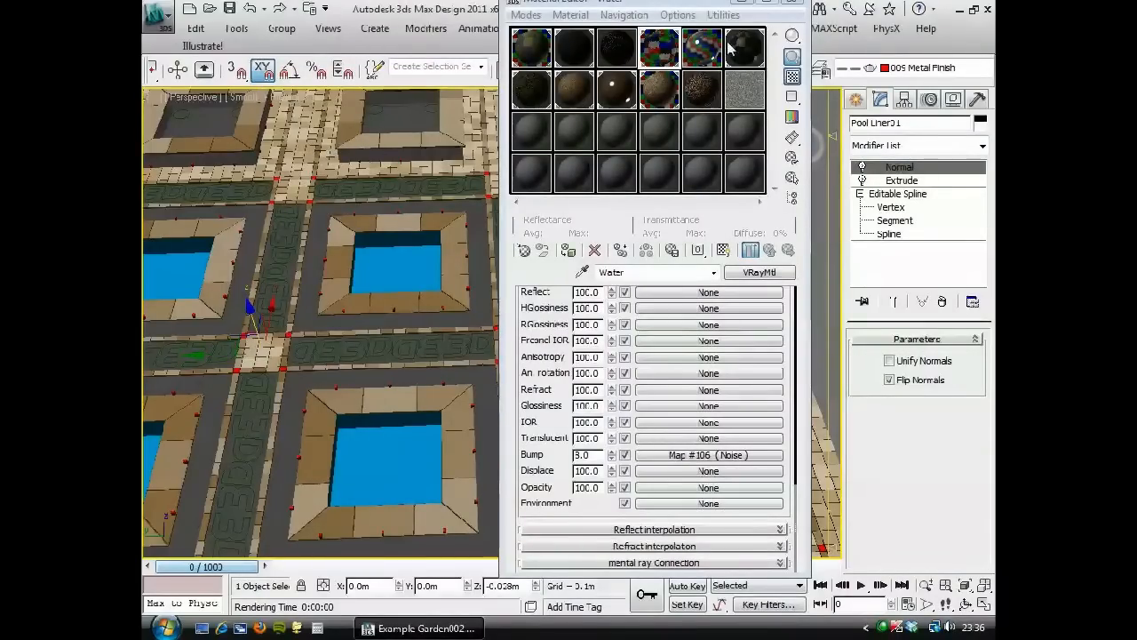
Step: Inspect the Pool Liner's Tiles diffuse map and its Tiles Setup, then select the Metal Finish planters' V-Ray Metal material
click(615, 49)
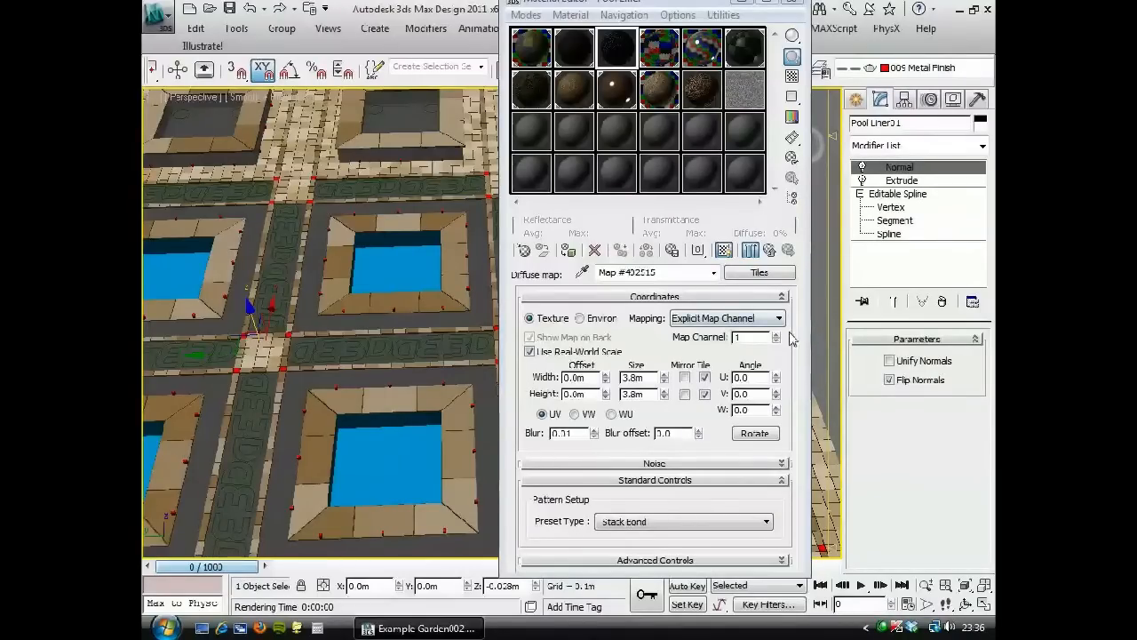
click(654, 560)
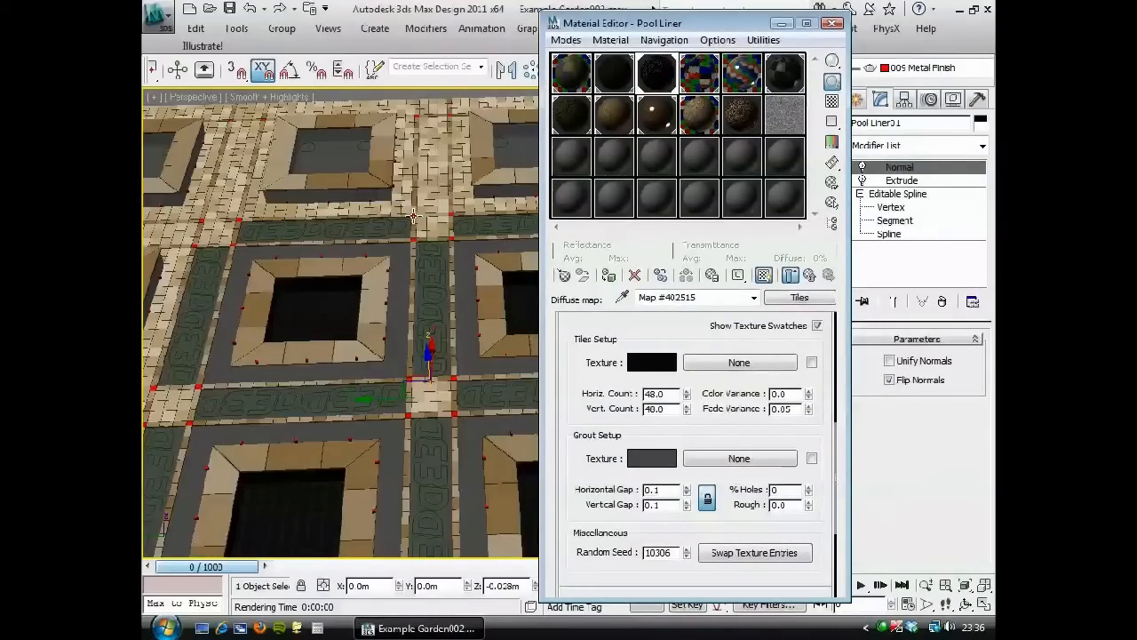
click(899, 167)
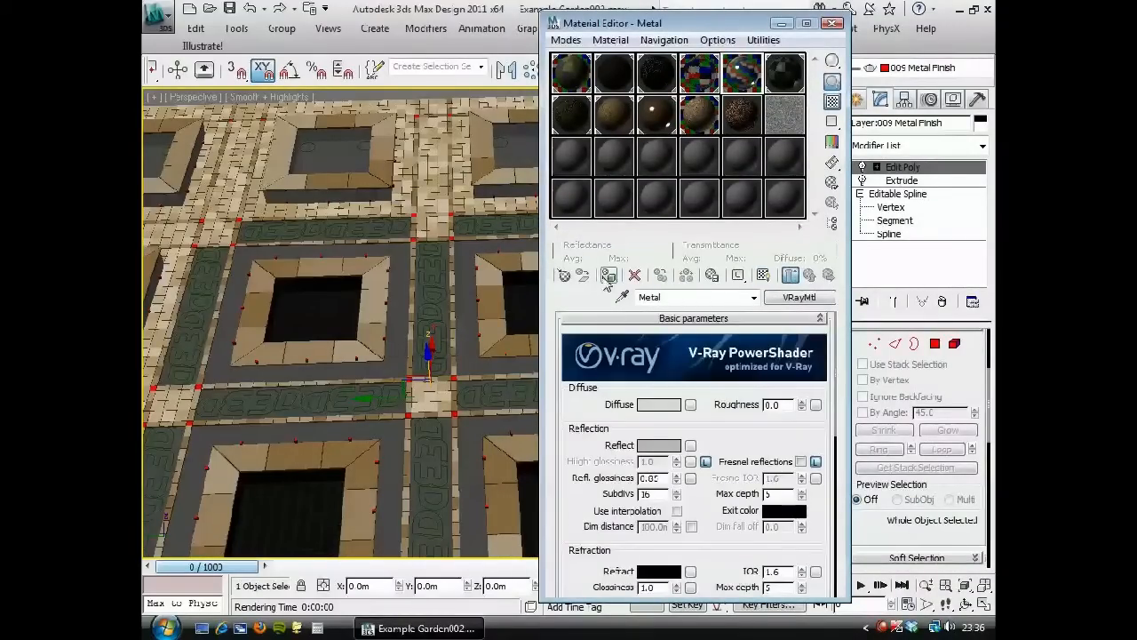
Step: Close the Material Editor and raise the Metal Finish planter elements along Z in Edit Poly Element mode
click(835, 24)
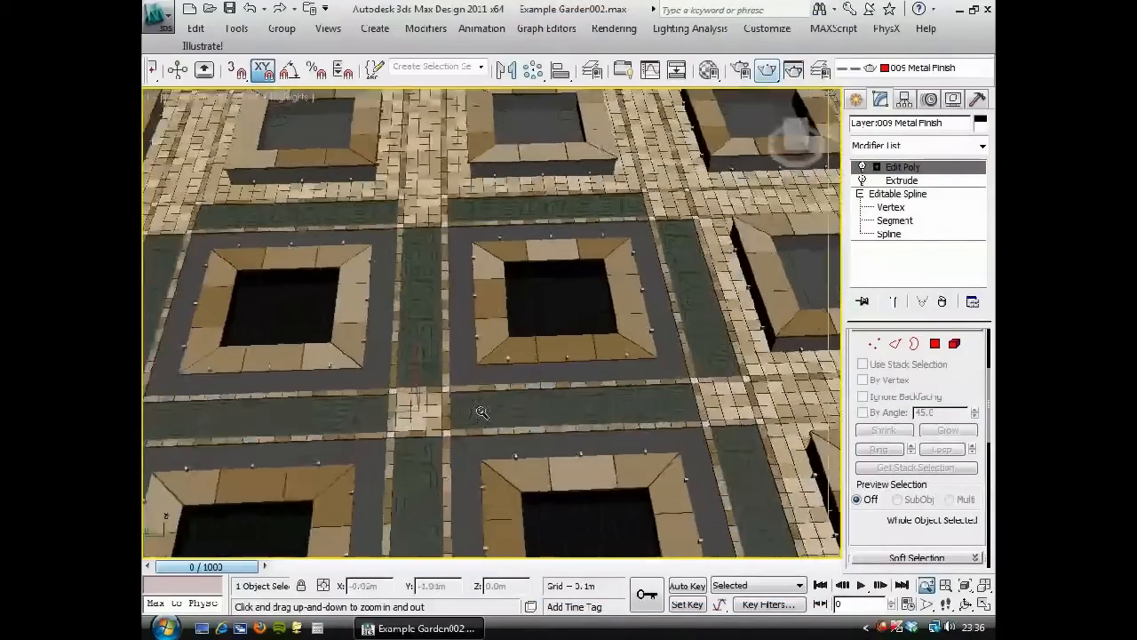
drag(483, 412, 373, 405)
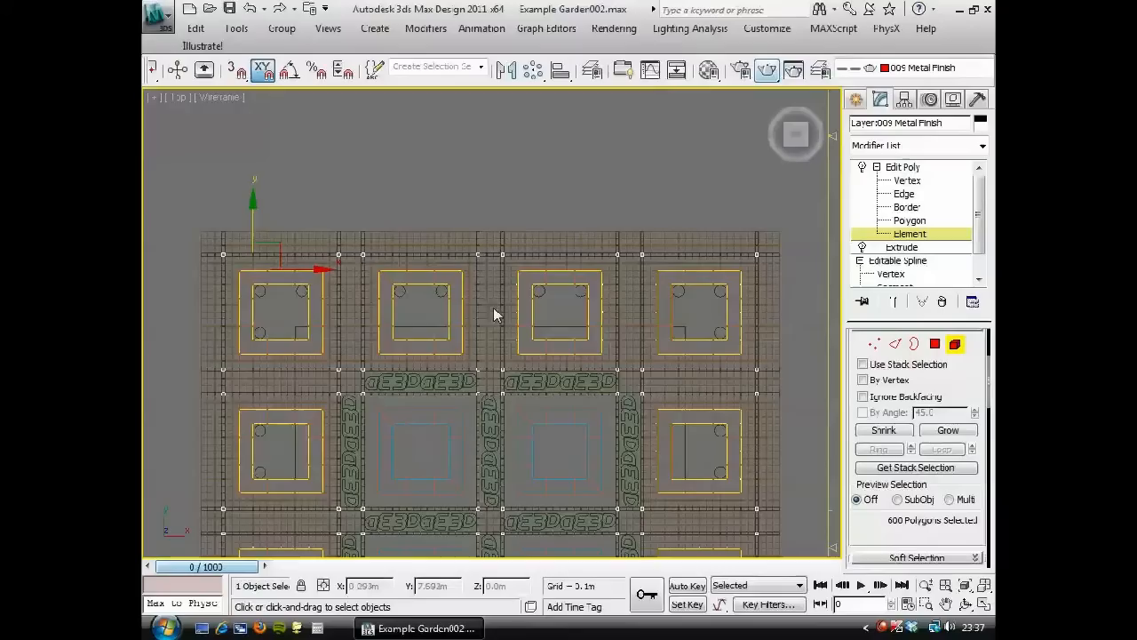
mouse_move(754, 368)
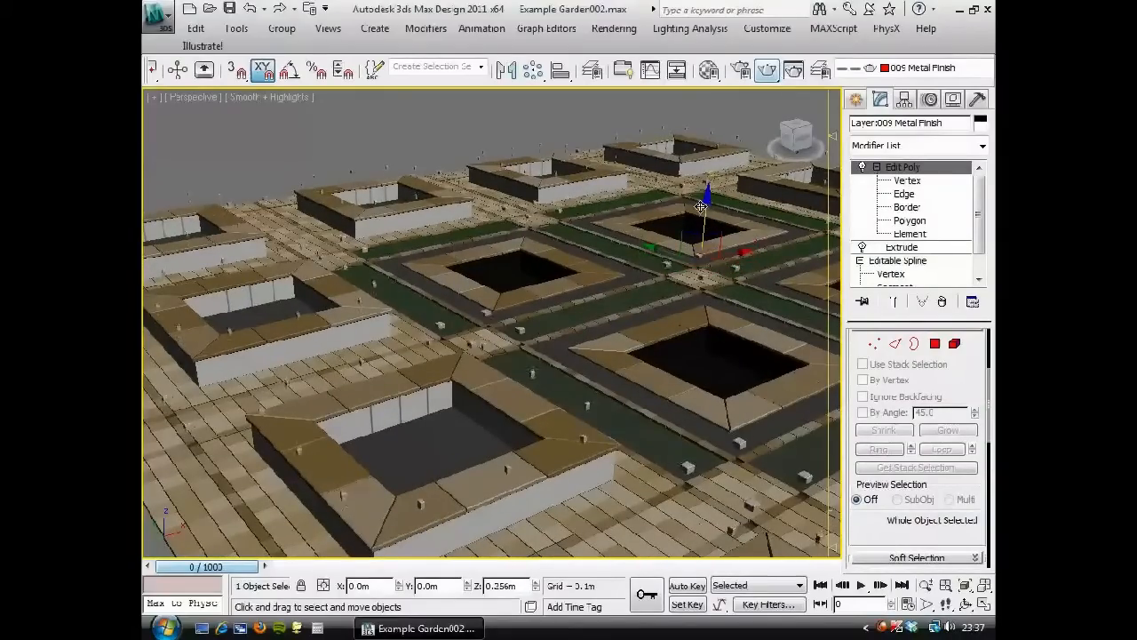
drag(701, 204, 693, 221)
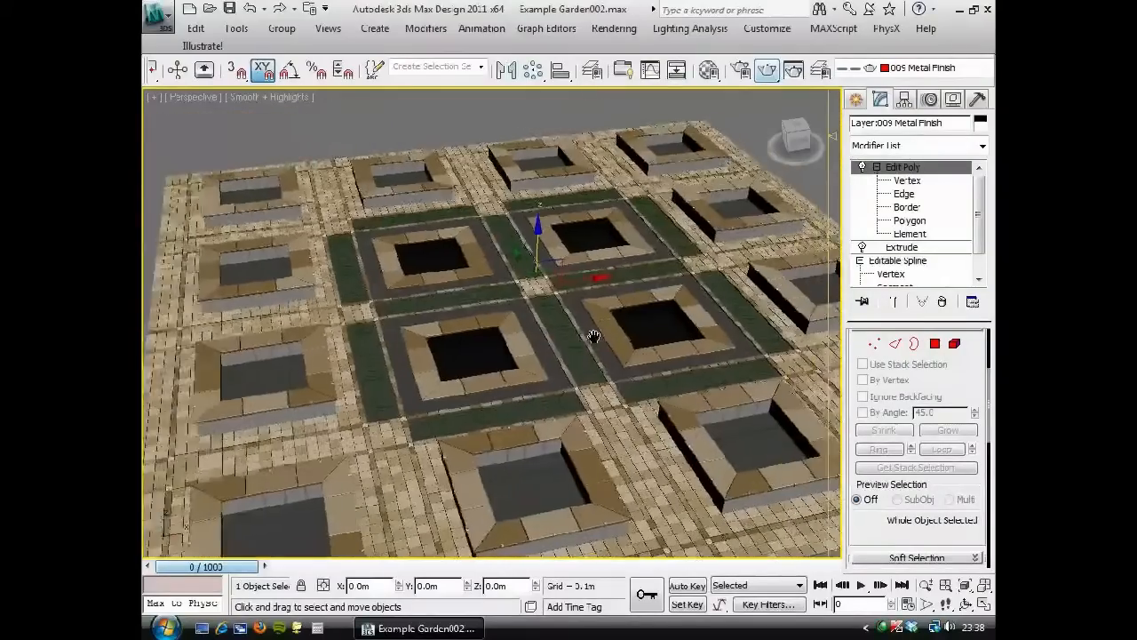
Step: Load Gravel Diffuse02 into the Gravel material's bitmap and review the gravel image in the viewer
drag(593, 336, 387, 336)
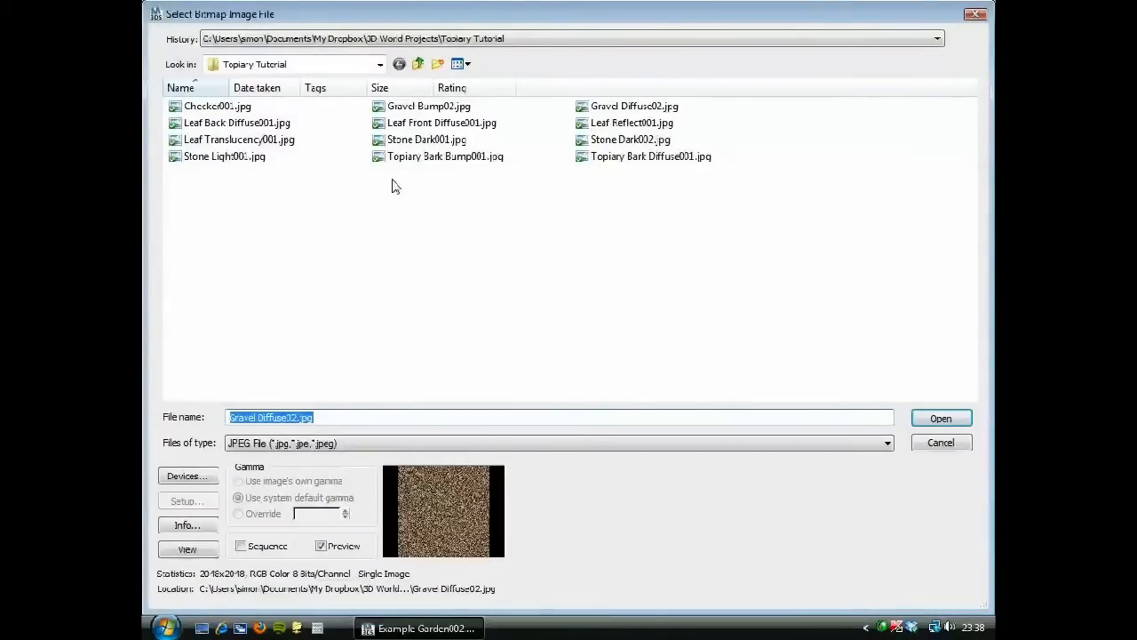
mouse_move(941, 421)
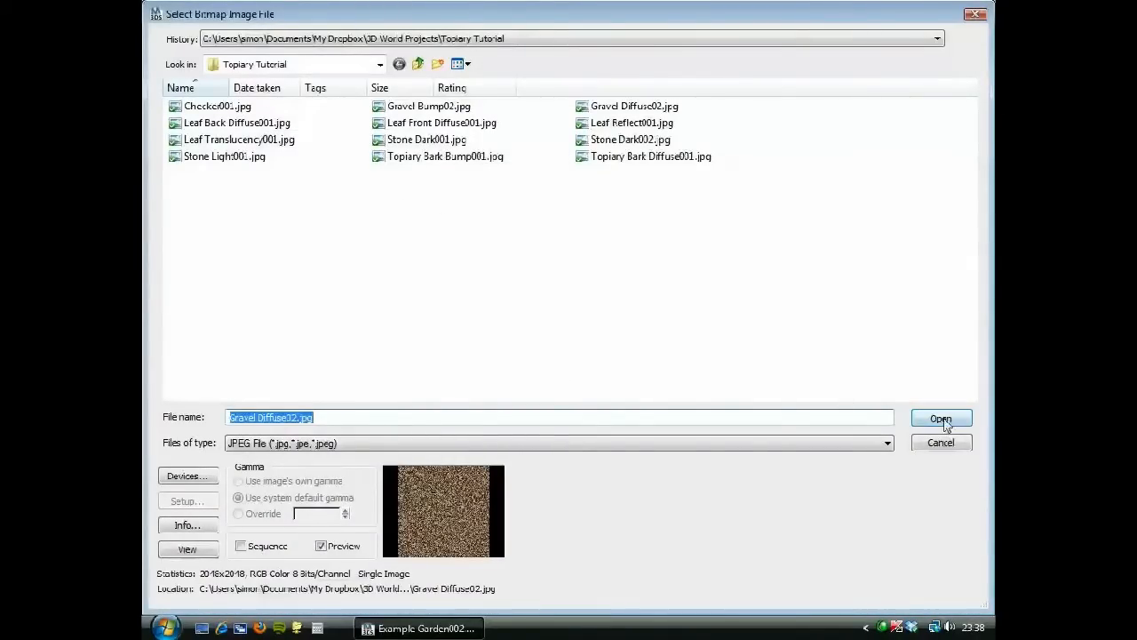
click(942, 419)
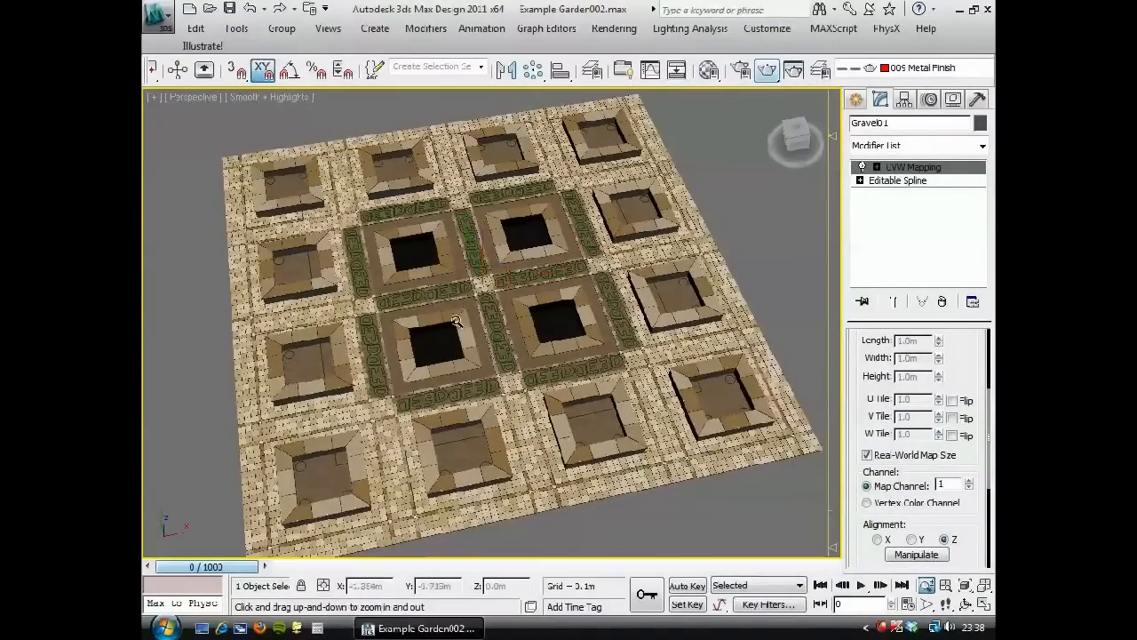
drag(454, 320, 485, 284)
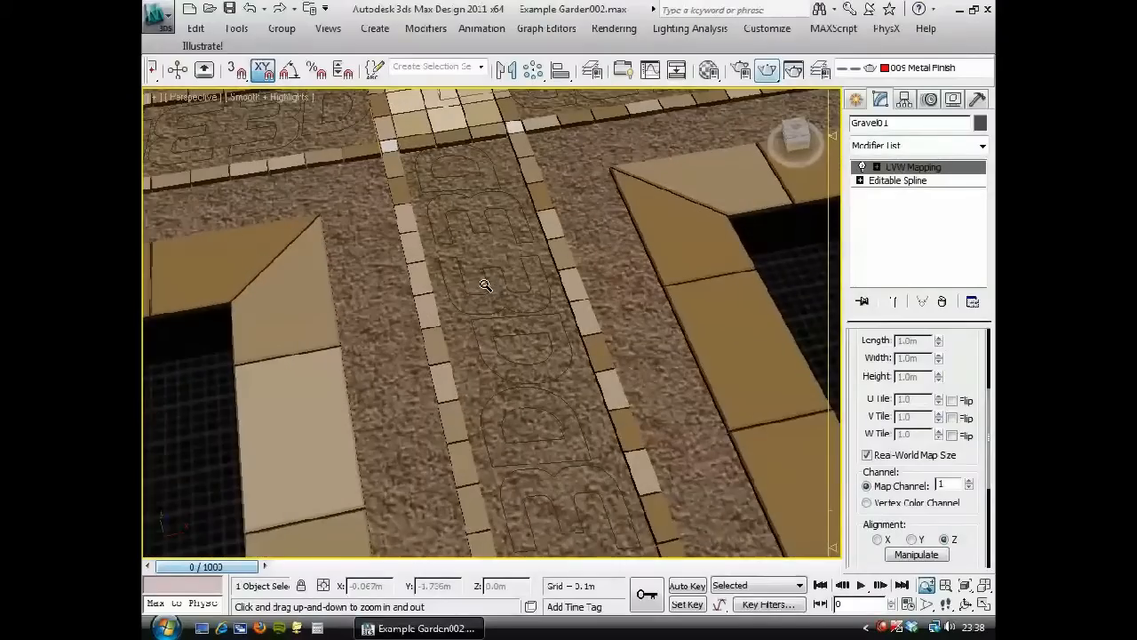
click(707, 69)
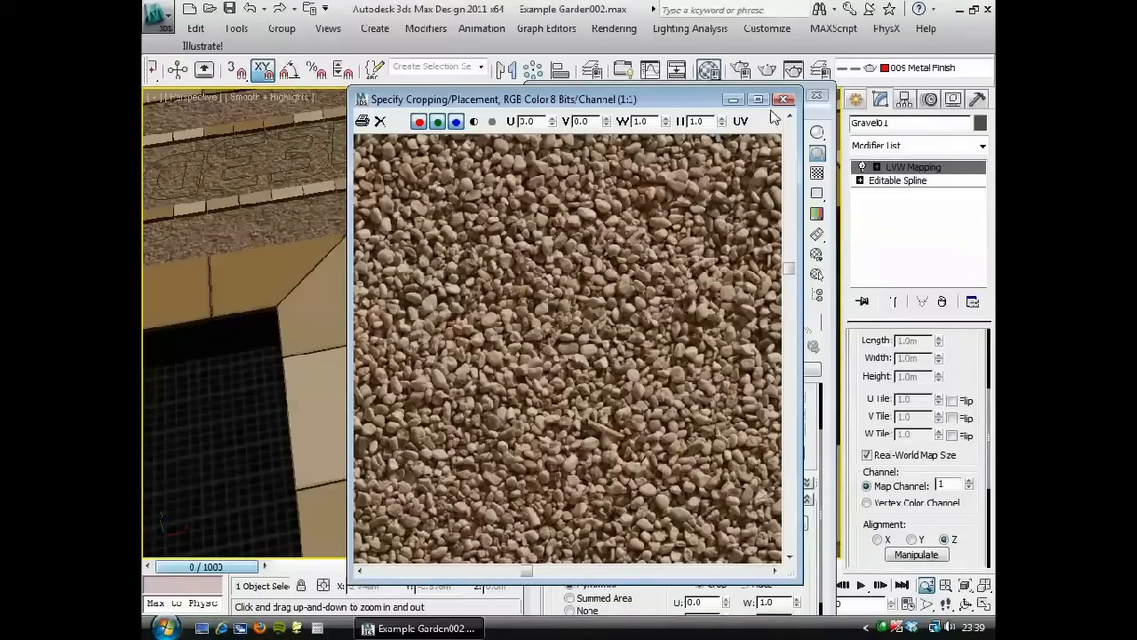
click(782, 100)
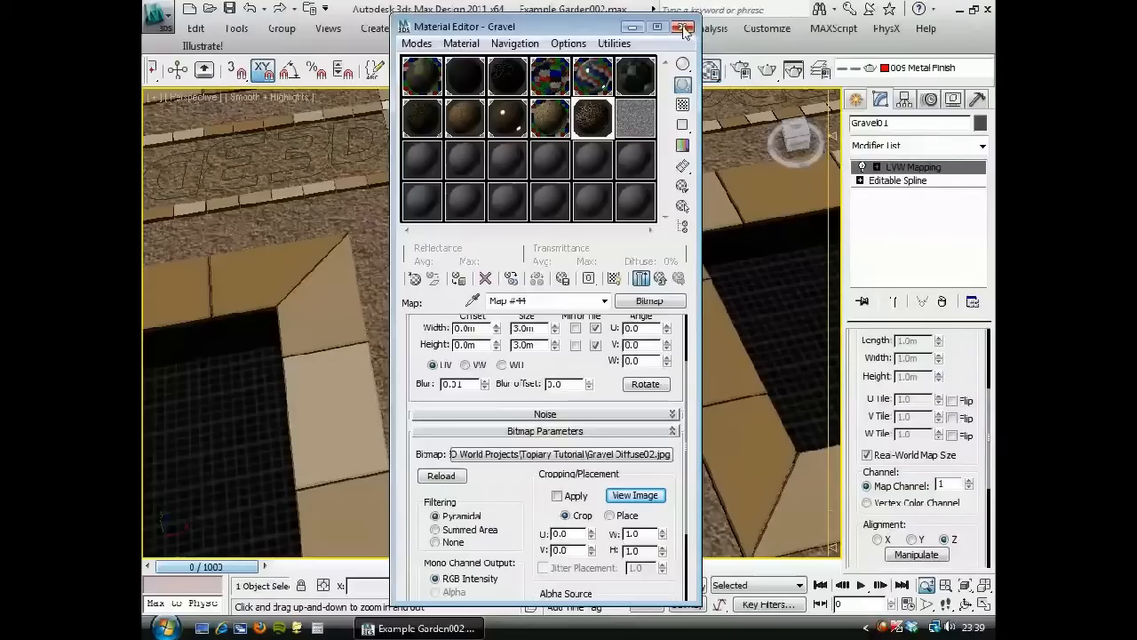
Step: Add VRayDisplacementMod to Gravel01 with 2D landscape mapping, Amount 0.04m and Shift -0.02m
click(689, 30)
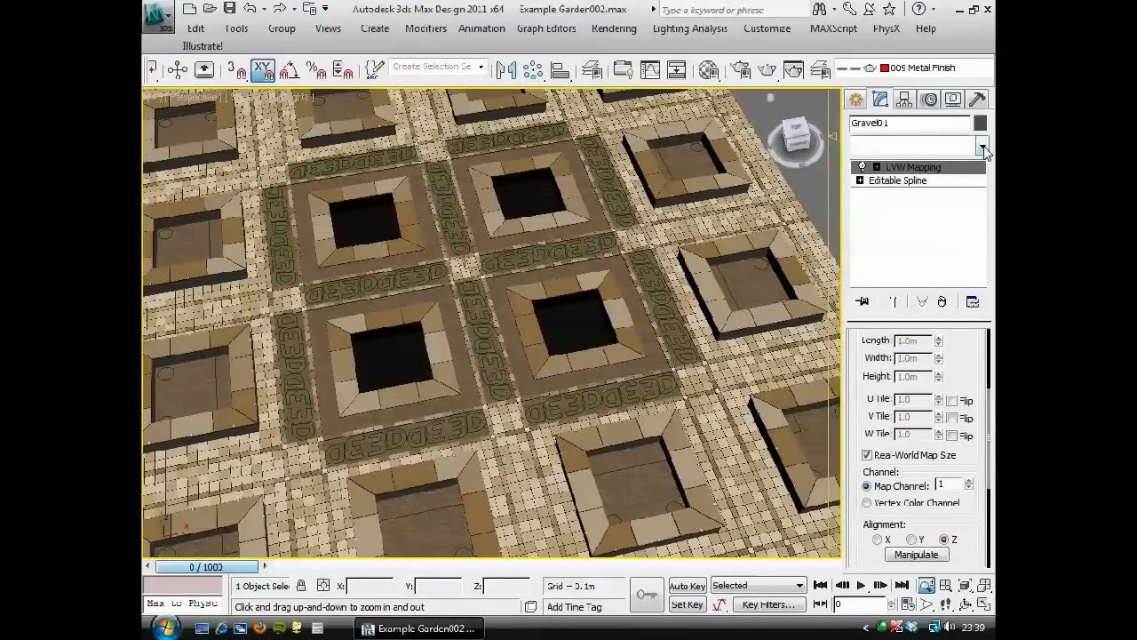
click(981, 146)
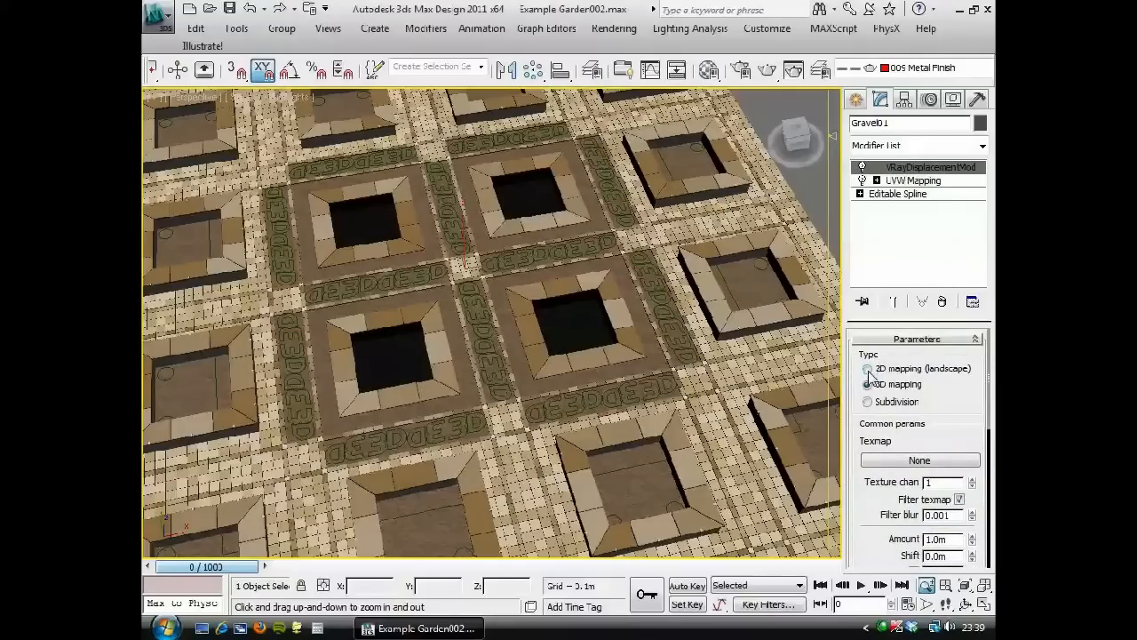
click(867, 367)
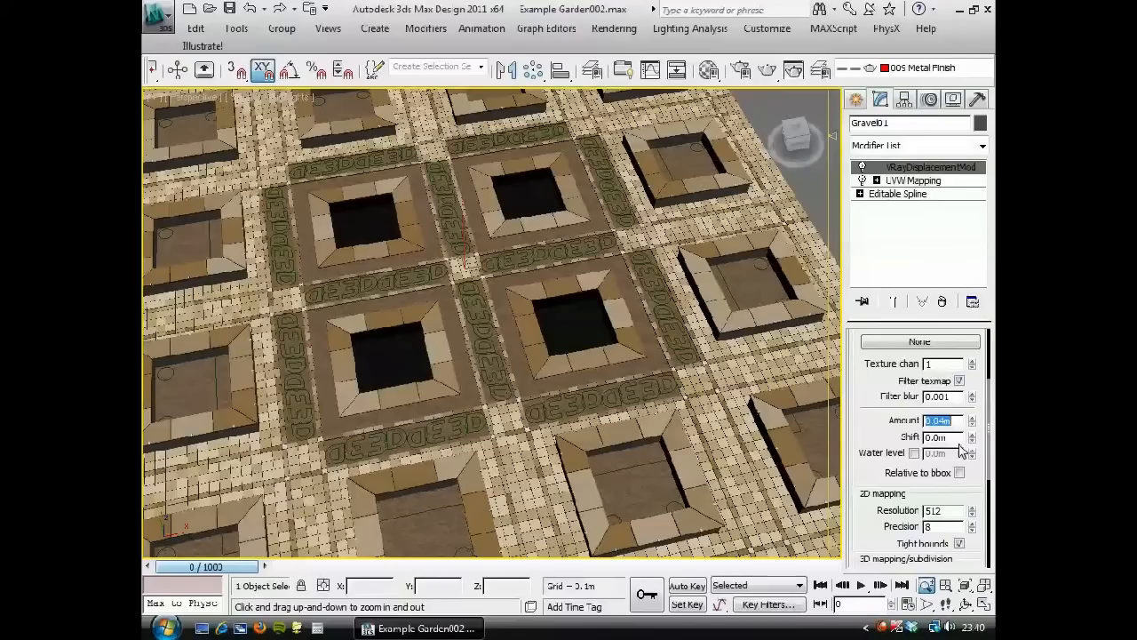
mouse_move(973, 453)
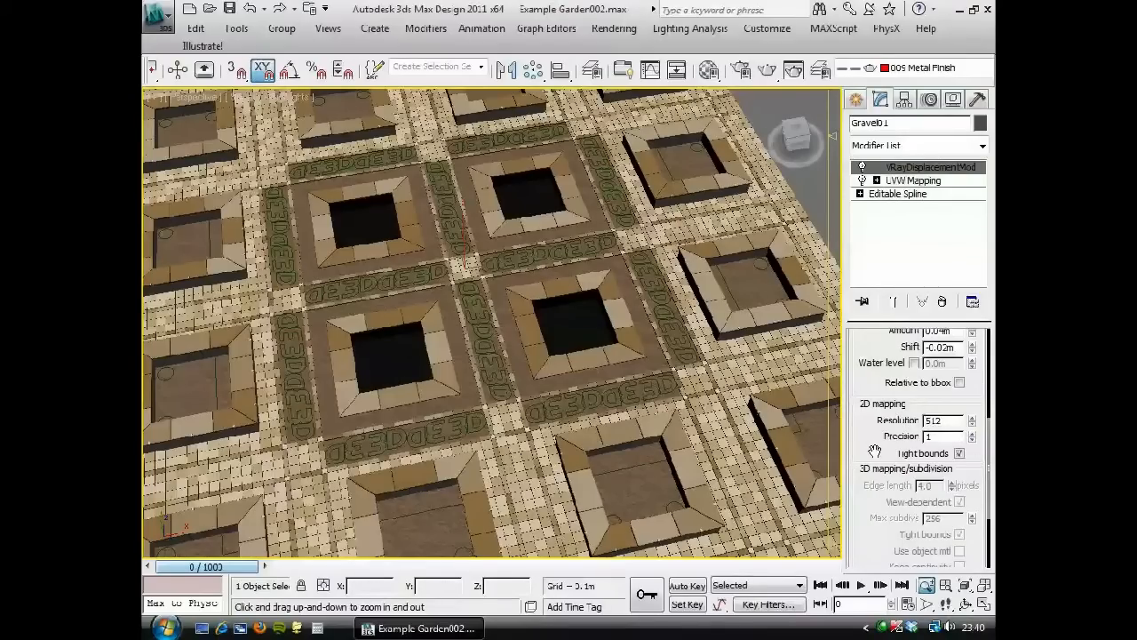
scroll(down, 3)
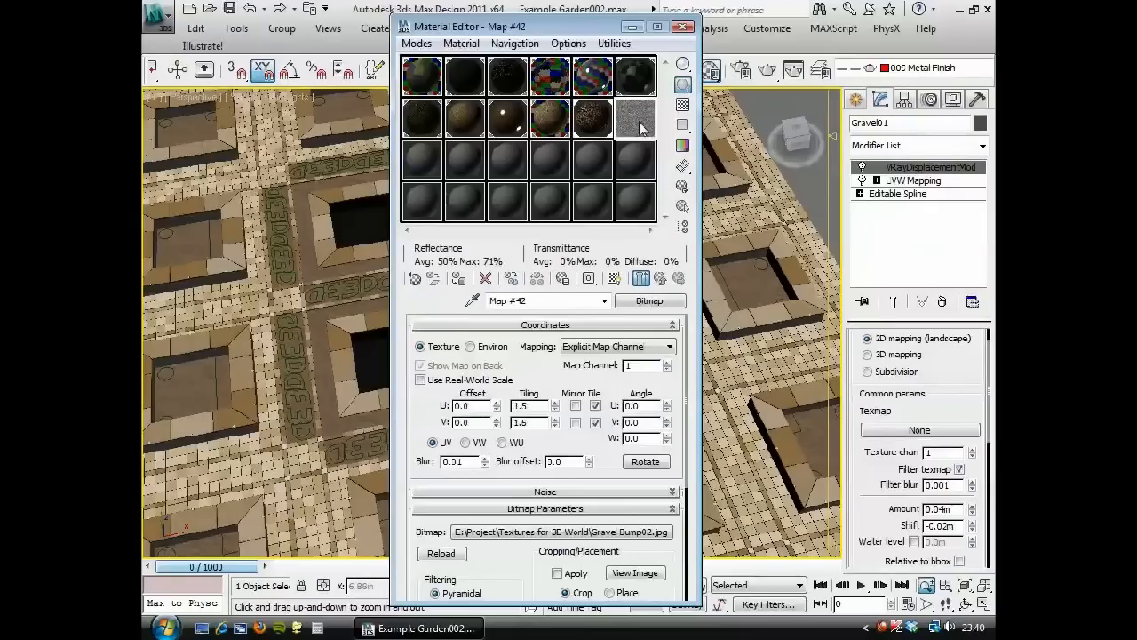
Step: Preview the Gravel Bump02 bitmap and examine it magnified
click(635, 572)
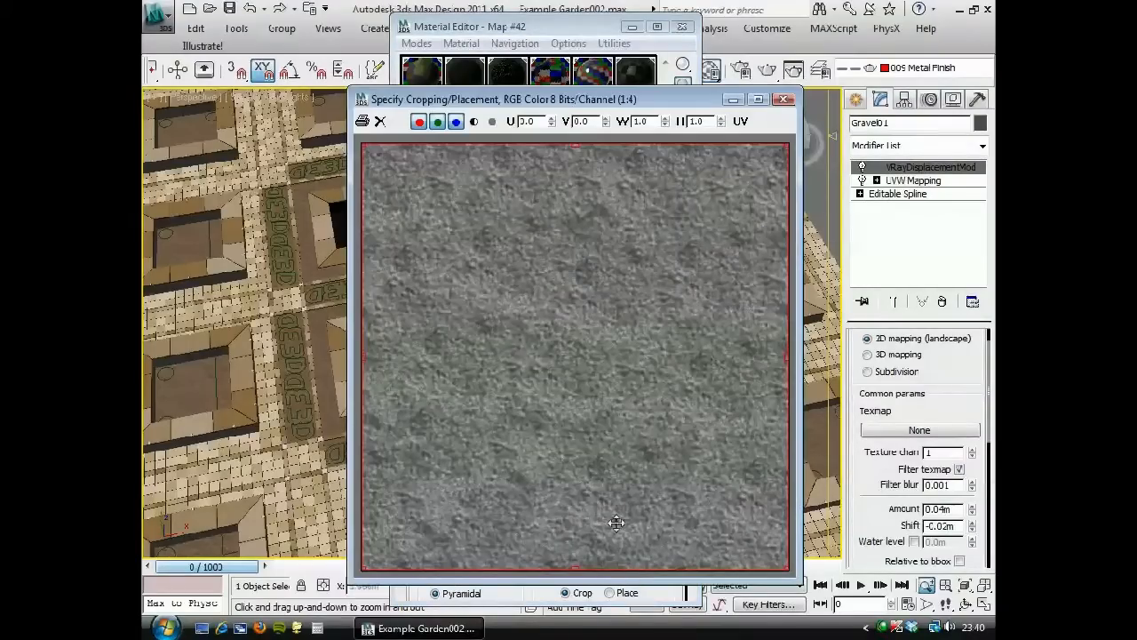
drag(616, 523, 554, 344)
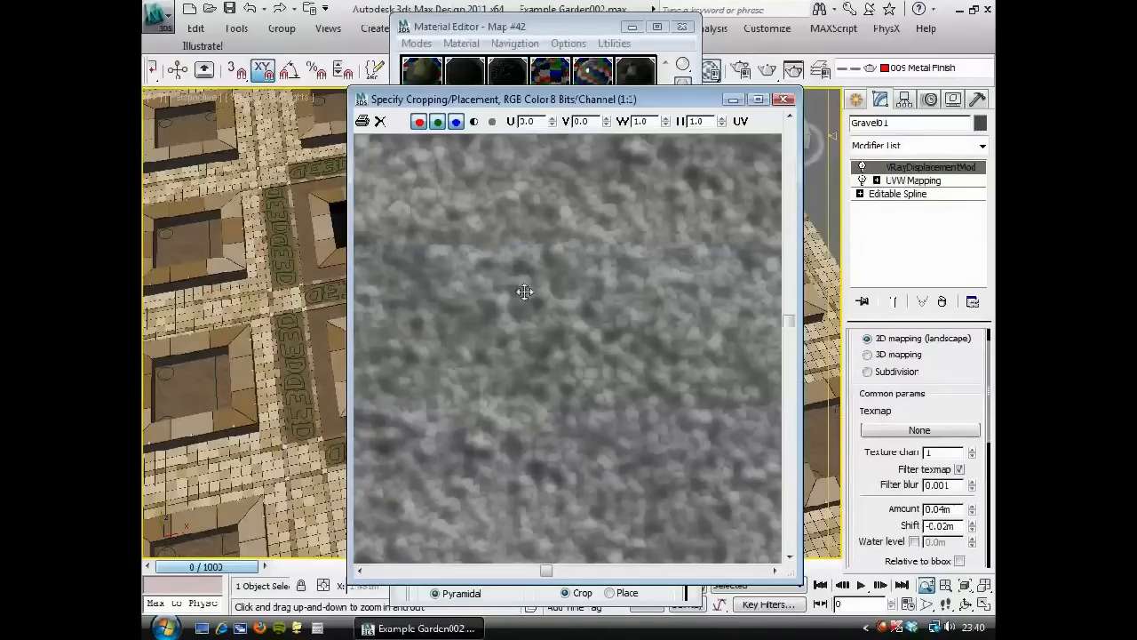
drag(524, 291, 594, 341)
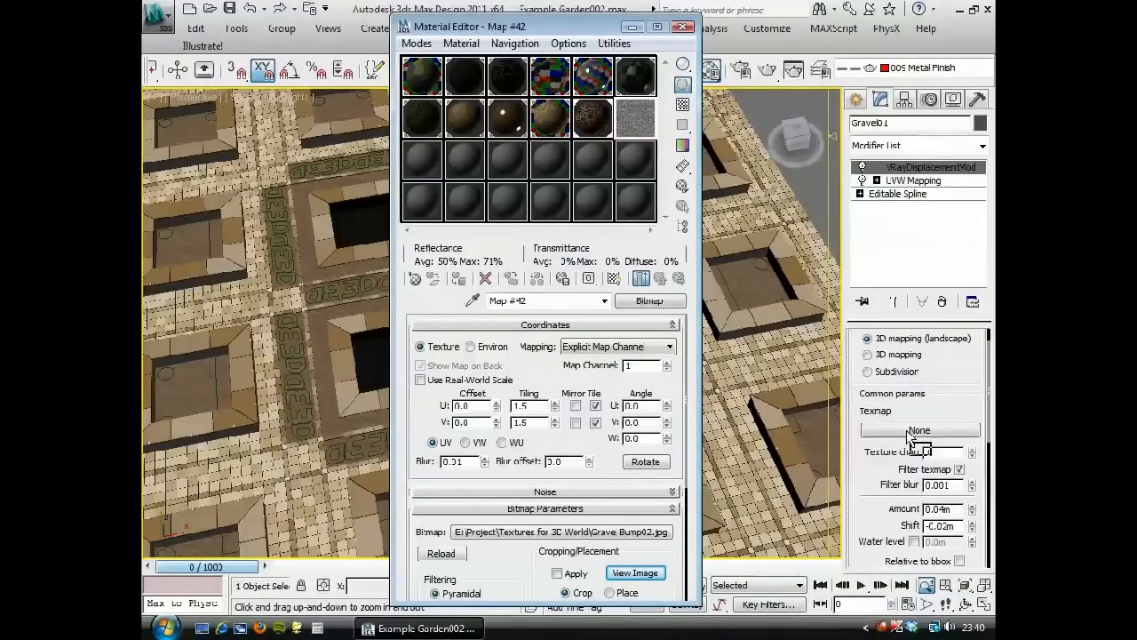
Step: Assign Map #42 (Gravel Bump02) to the VRayDisplacementMod Texmap slot and close the editor
click(917, 430)
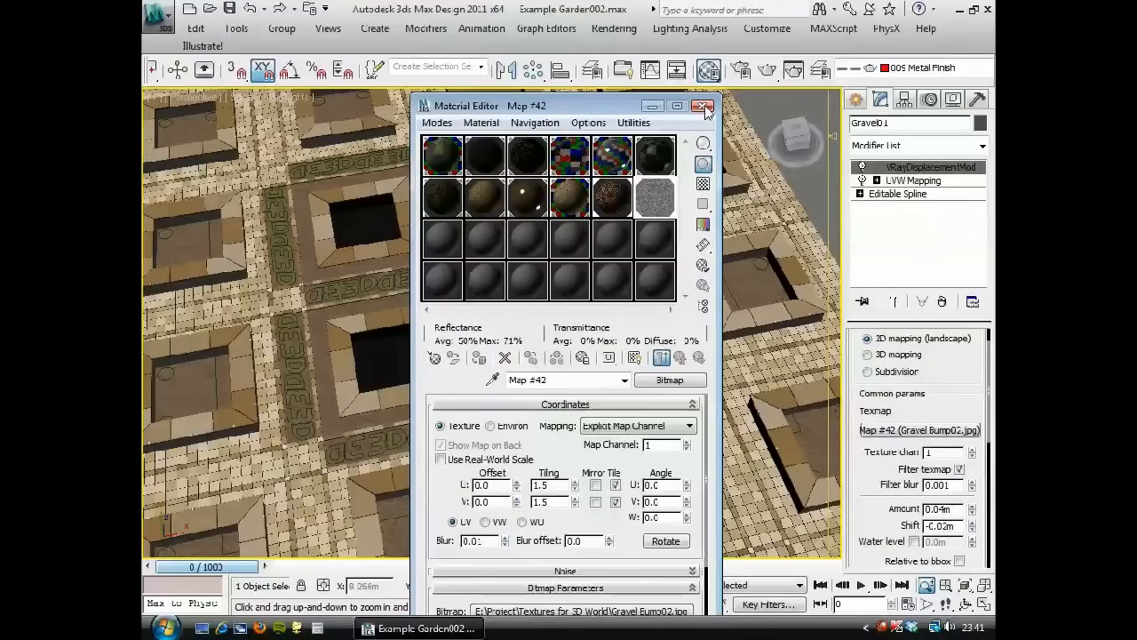
click(704, 106)
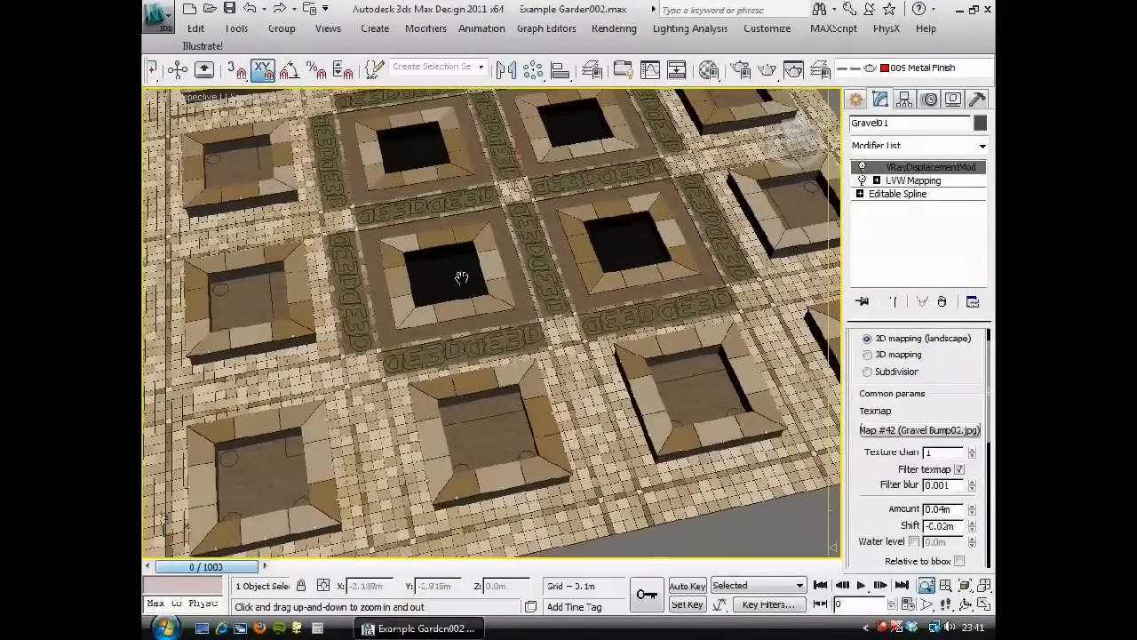
Step: Isolate the Planters object and clone it as an independent copy, Planters001
drag(462, 277, 541, 283)
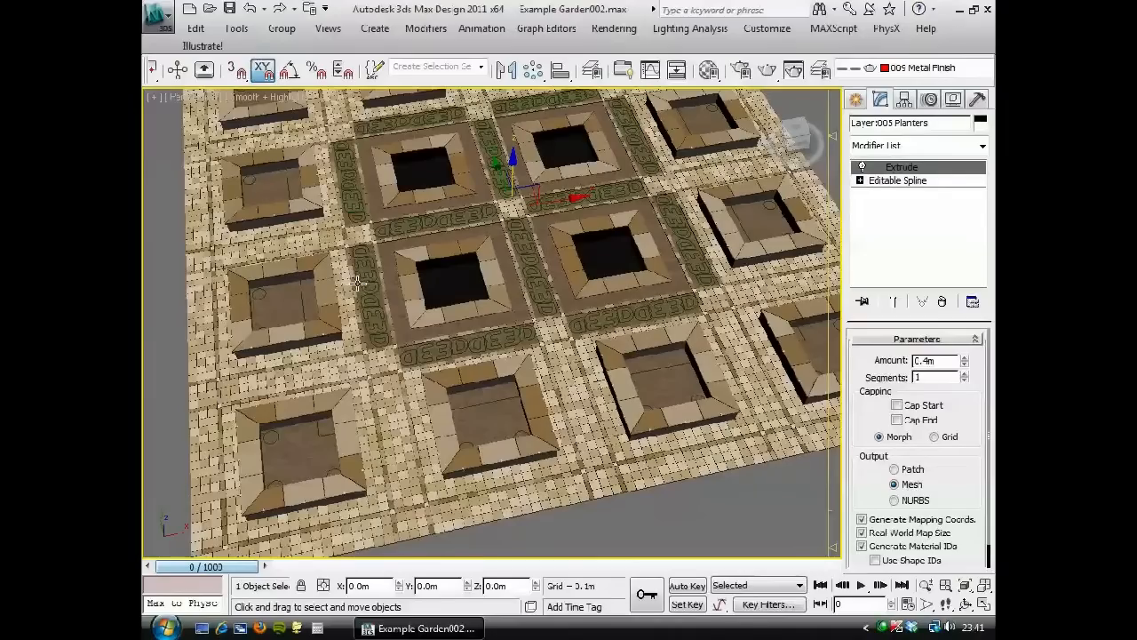
right_click(357, 282)
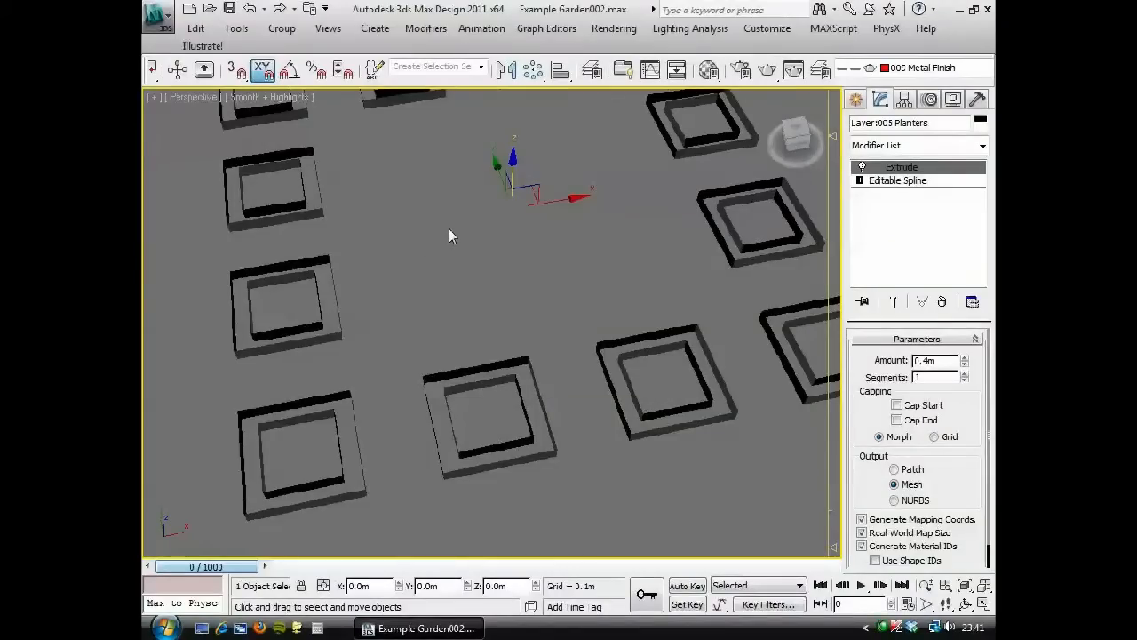
right_click(453, 235)
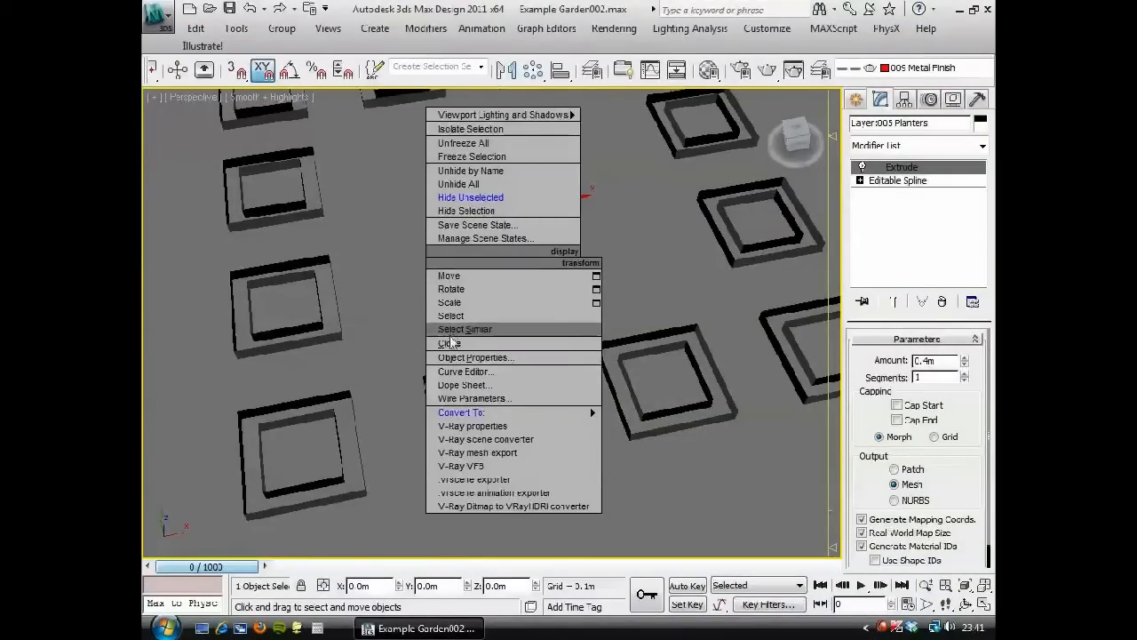
click(448, 343)
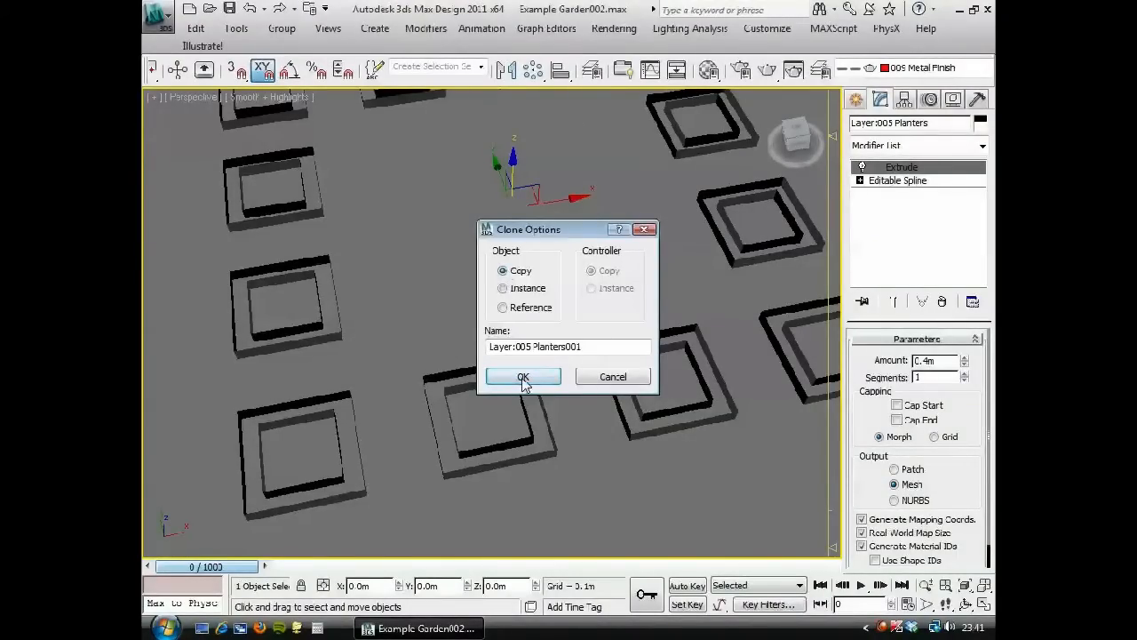
click(522, 377)
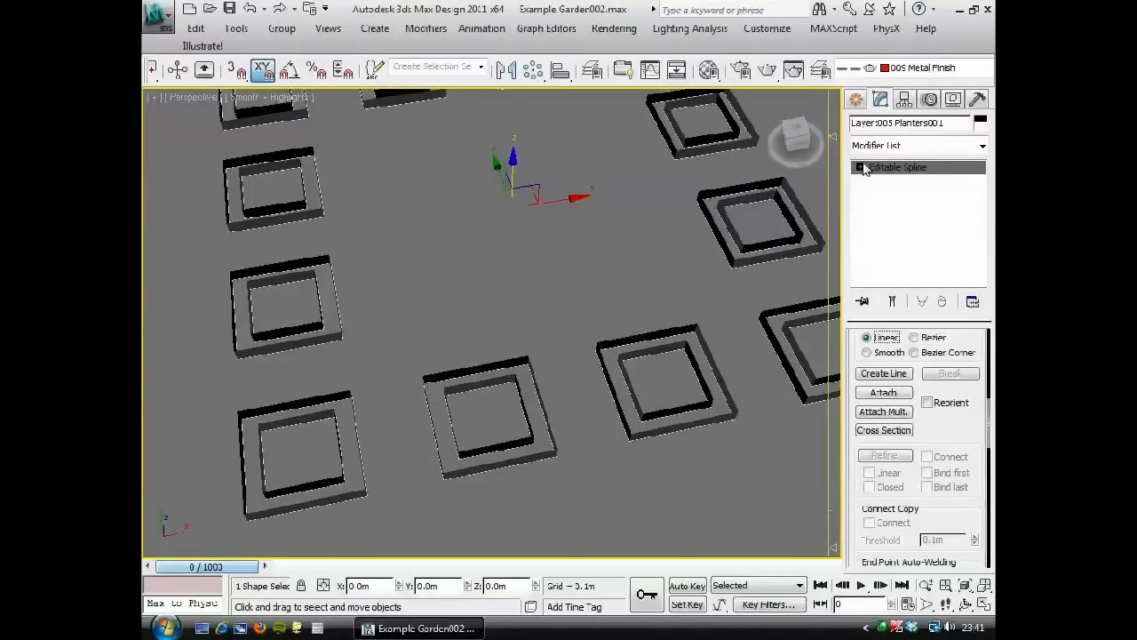
Step: Reduce the copy to its editable spline and work at Spline sub-object level to keep the twelve inner squares
click(860, 167)
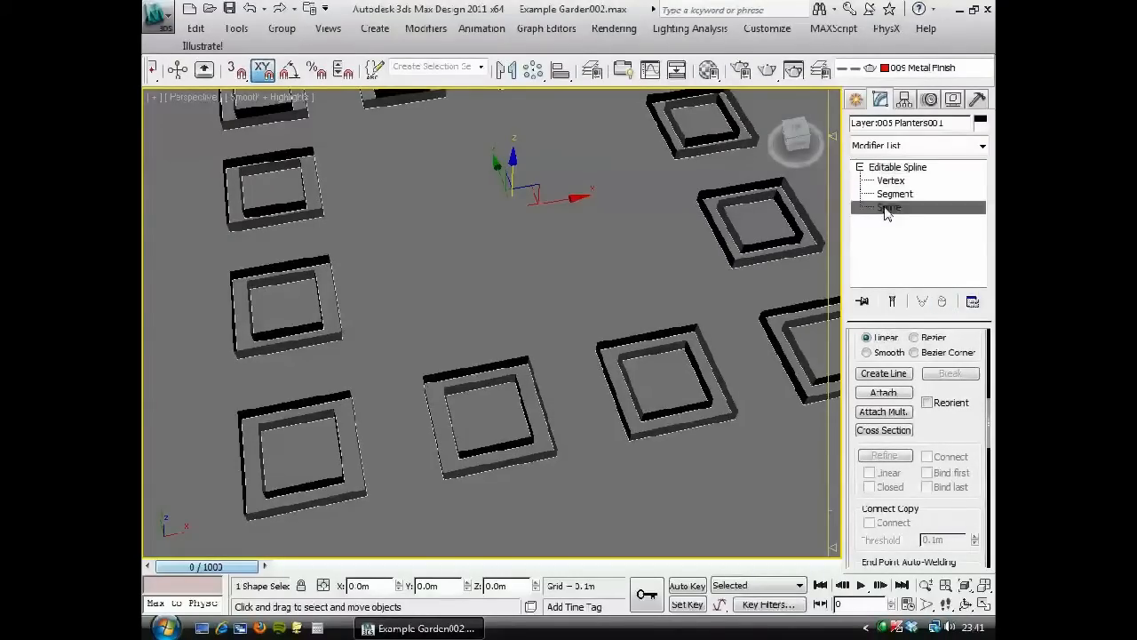
click(888, 207)
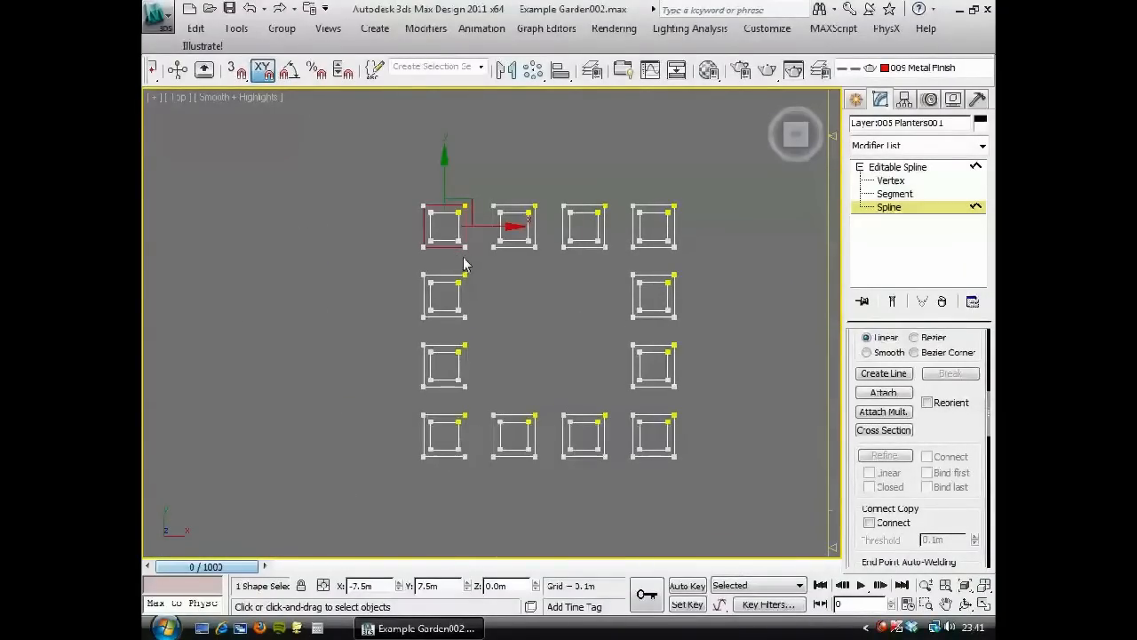
mouse_move(537, 341)
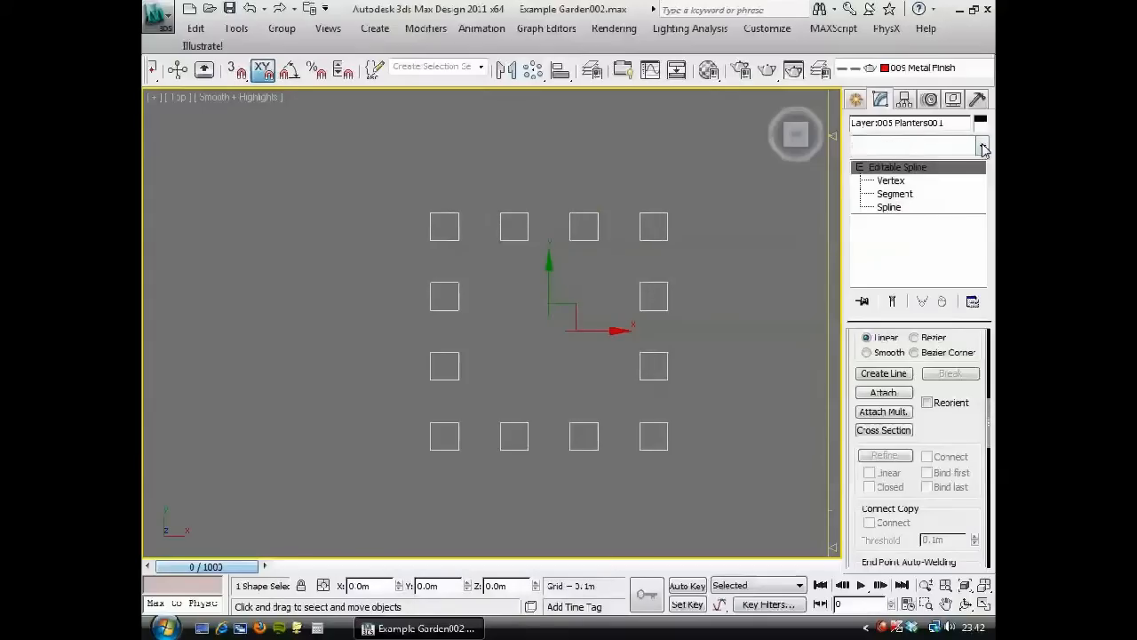
Step: Add a UVW Map modifier to Planters001 using Real-World Map Size
click(982, 146)
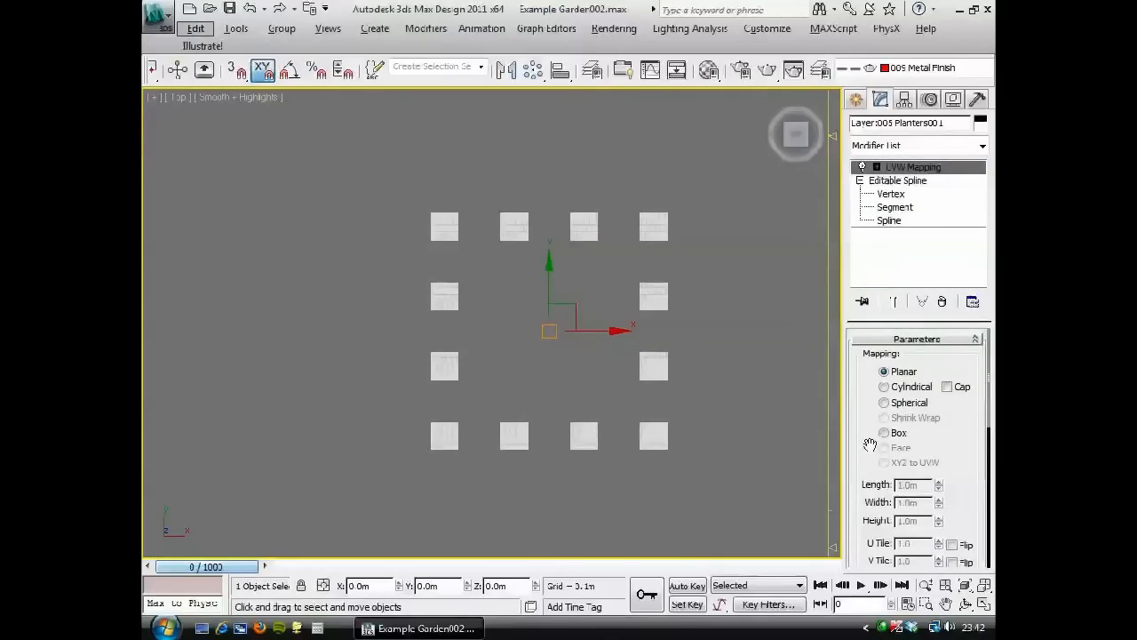
scroll(down, 3)
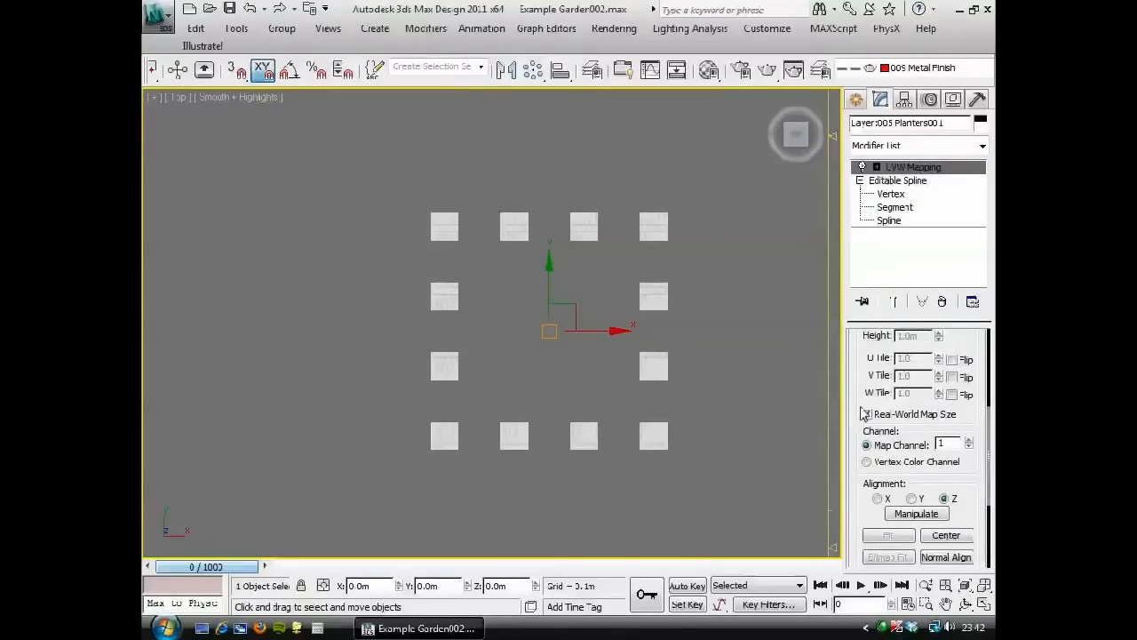
drag(489, 311, 533, 284)
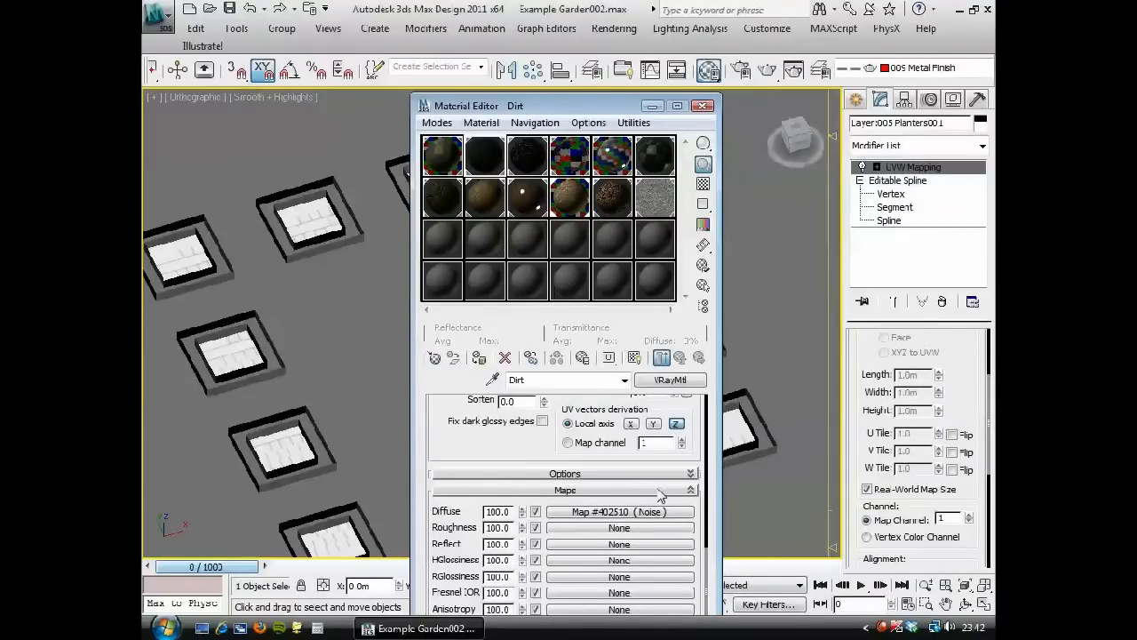
Step: Assign the Dirt material to the squares, unhide all and raise the dirt fill in Z inside the planters
click(565, 491)
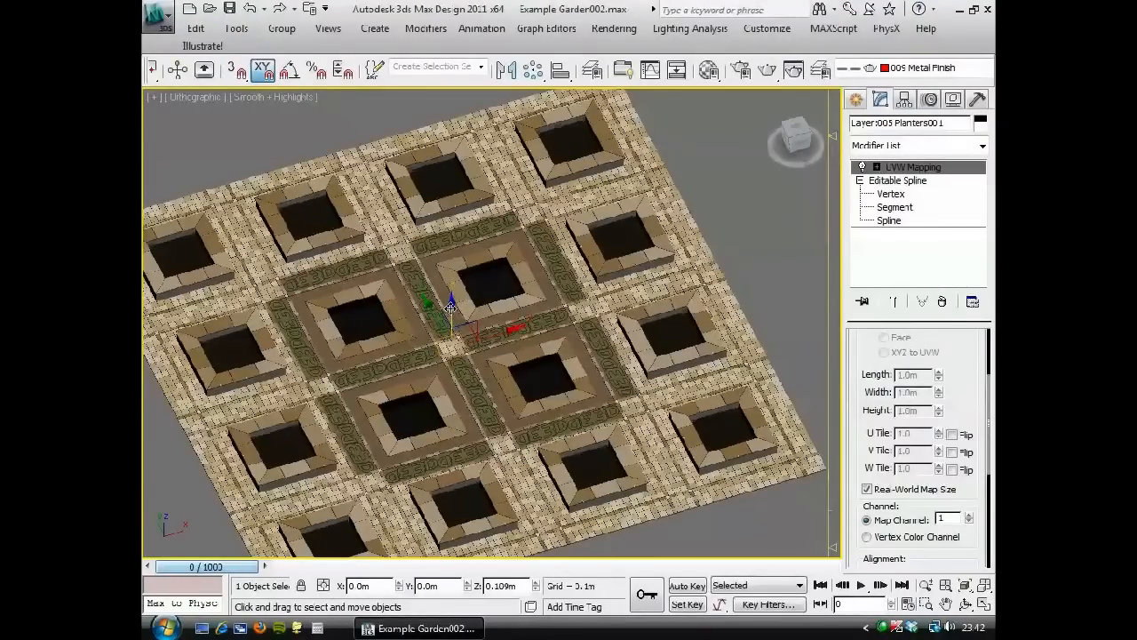
drag(451, 305, 455, 299)
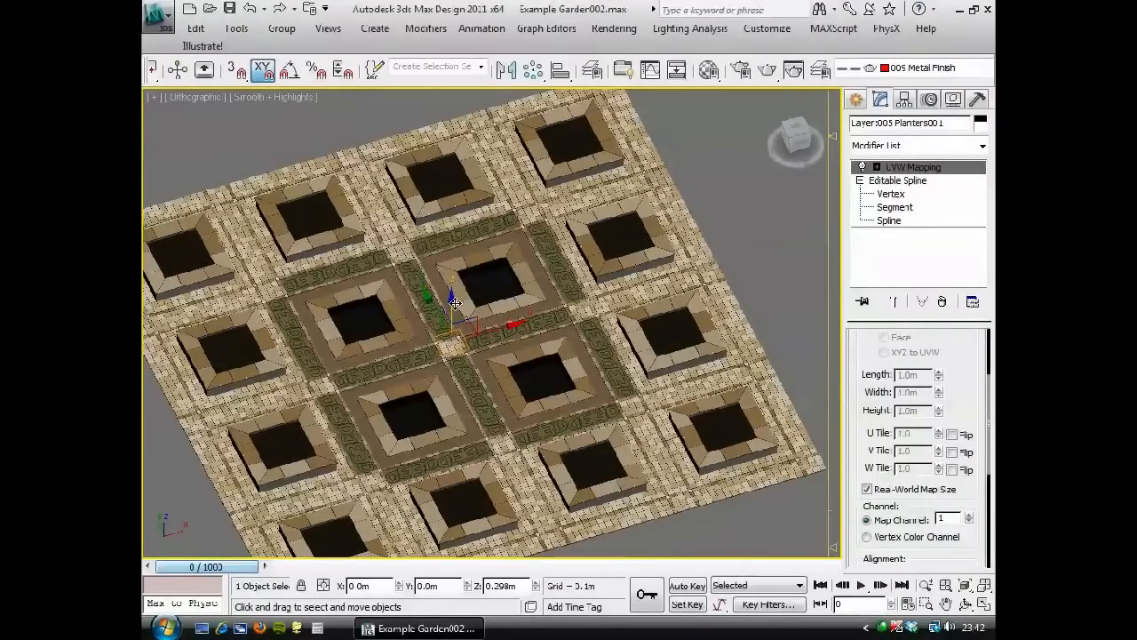